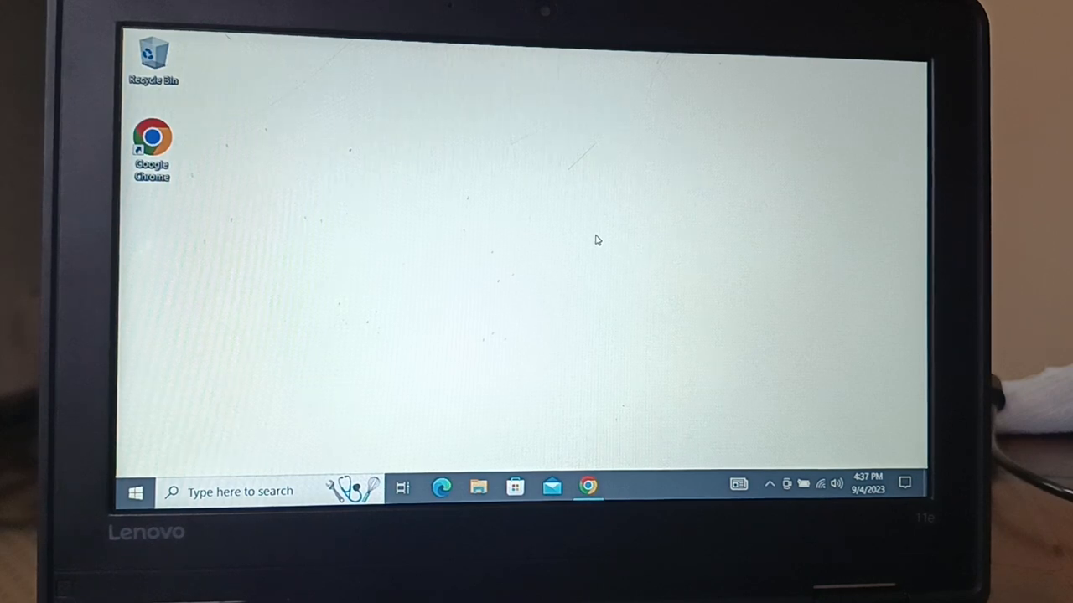
- Search Windows for 'airplane' to reach the Airplane mode settings page
text(airplane)
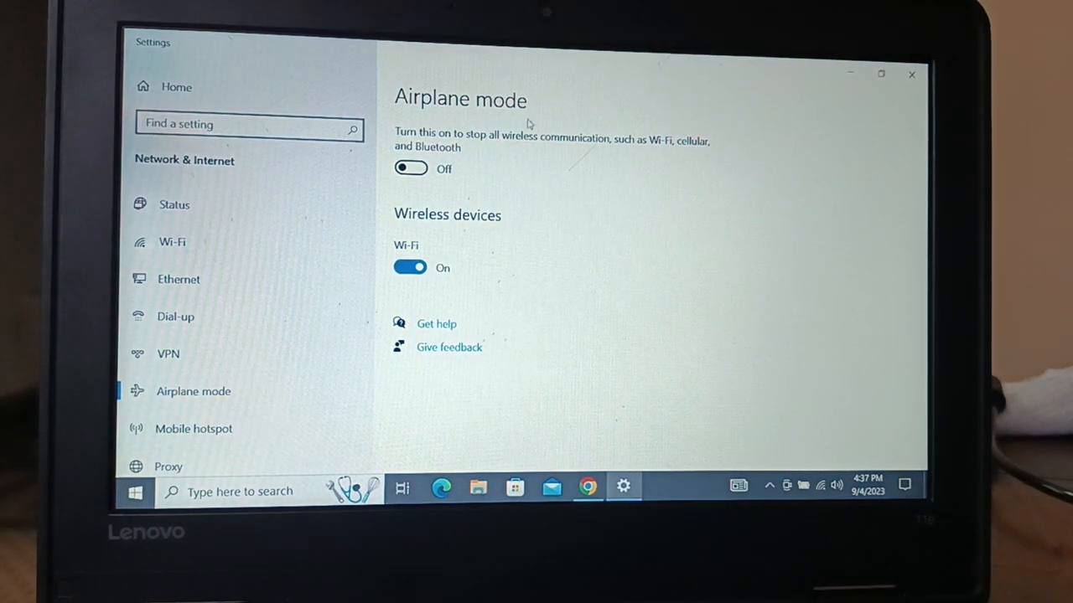
mouse_move(427, 175)
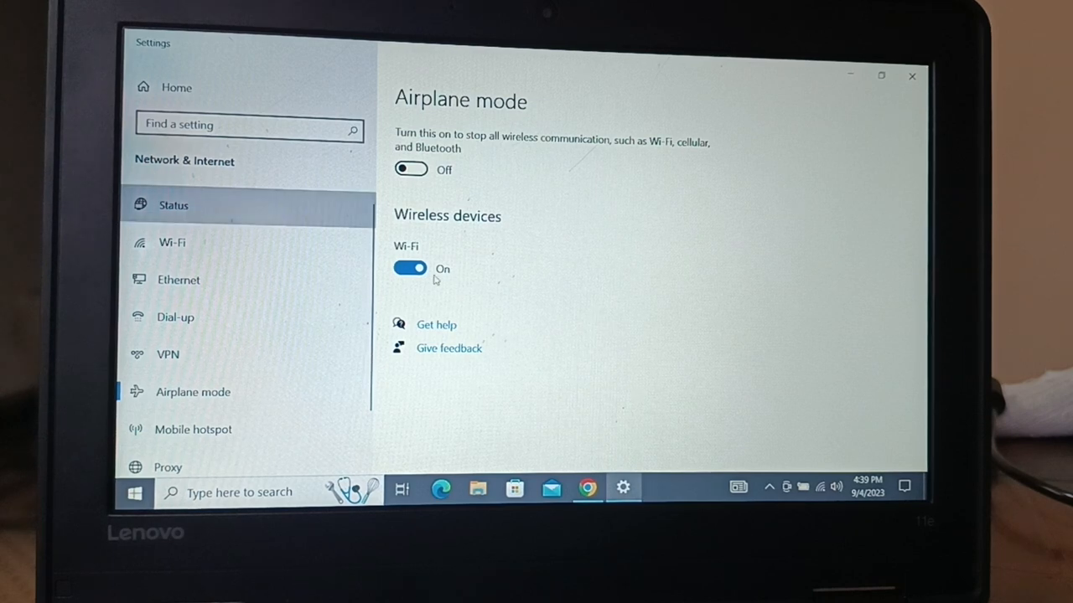
- From the Status page run the network troubleshooter on the Wi-Fi adapter and close it after no problem is found
click(175, 204)
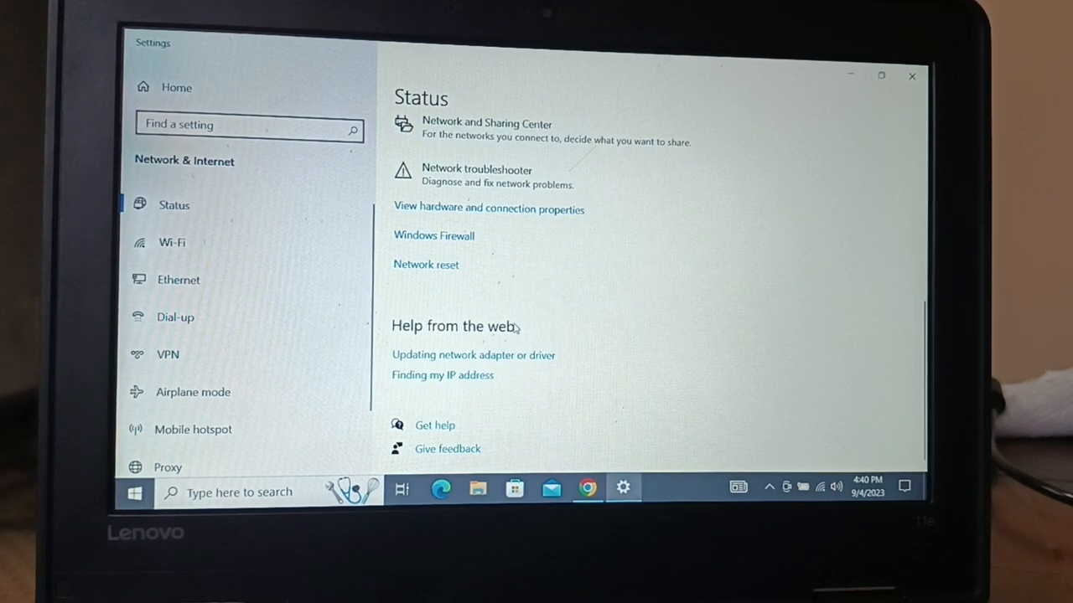
mouse_move(476, 176)
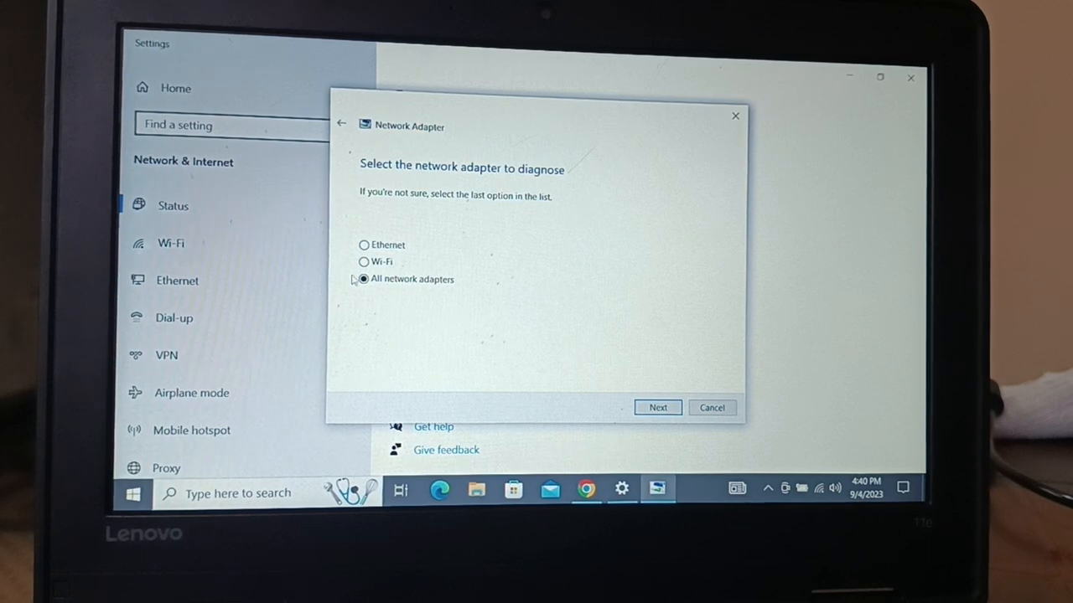
click(362, 261)
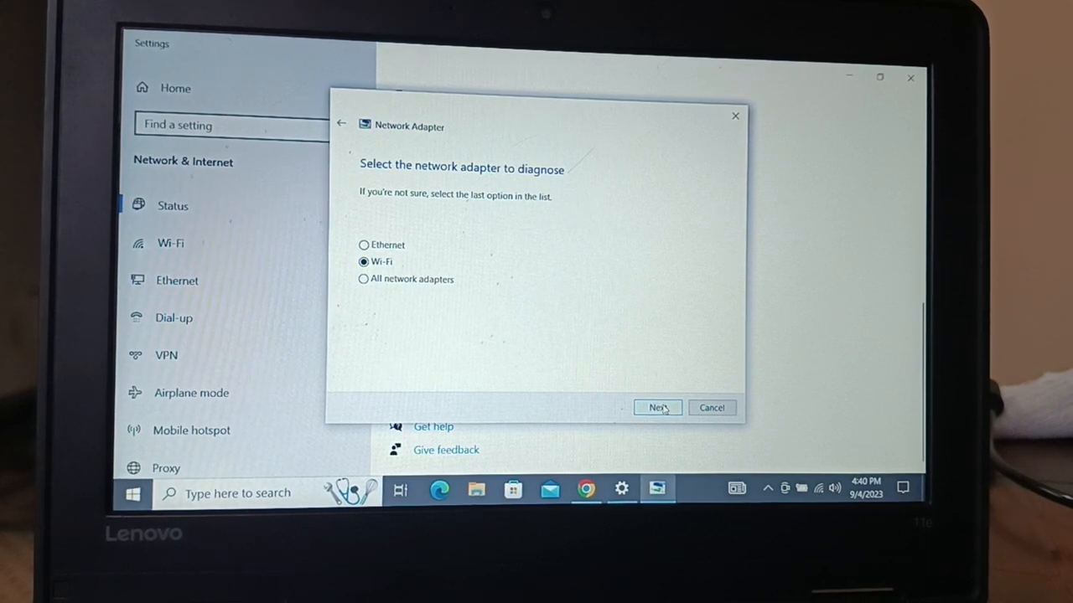
click(657, 407)
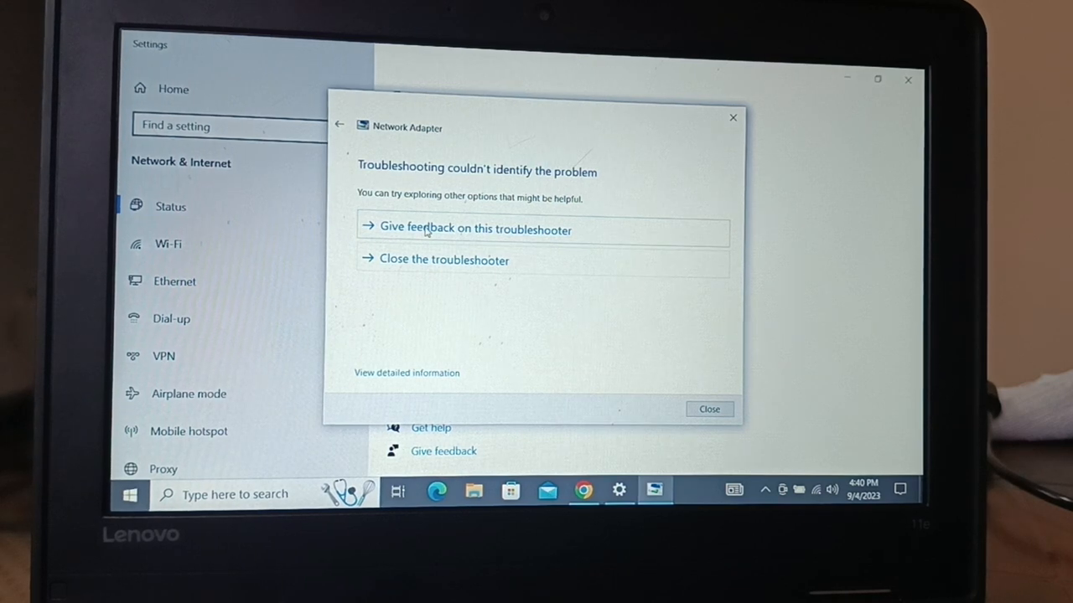
click(709, 409)
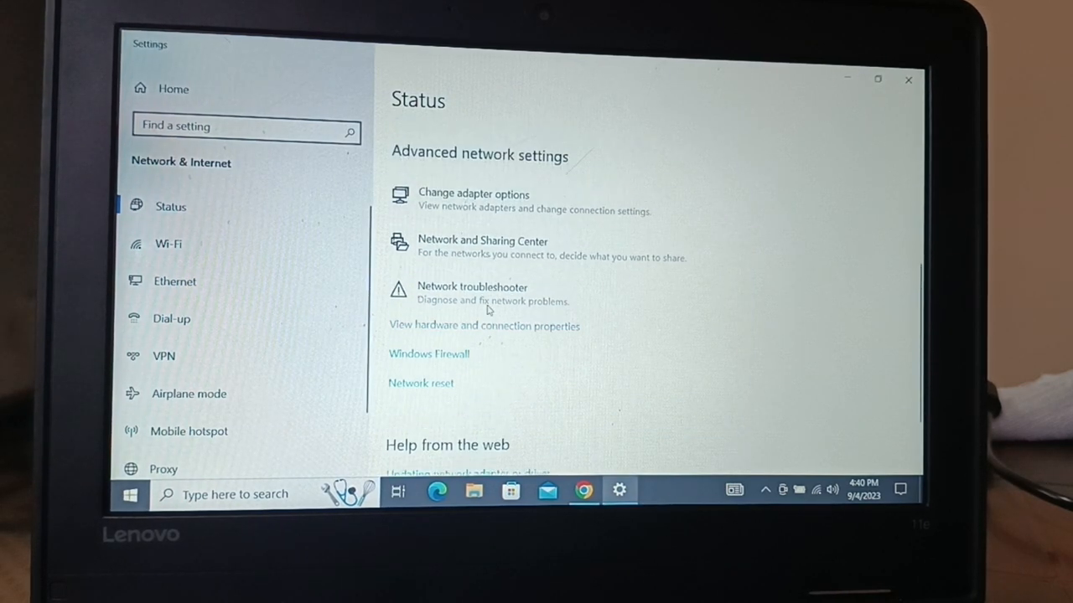
- Scroll the Status page down to the Help from the web links about updating the adapter or driver
scroll(down, 3)
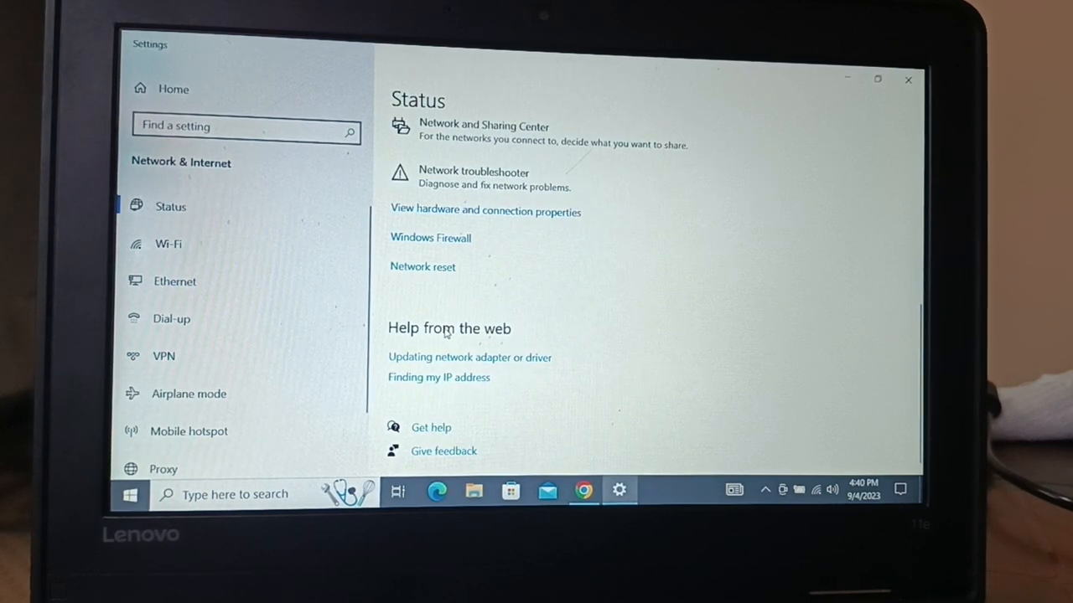
mouse_move(449, 313)
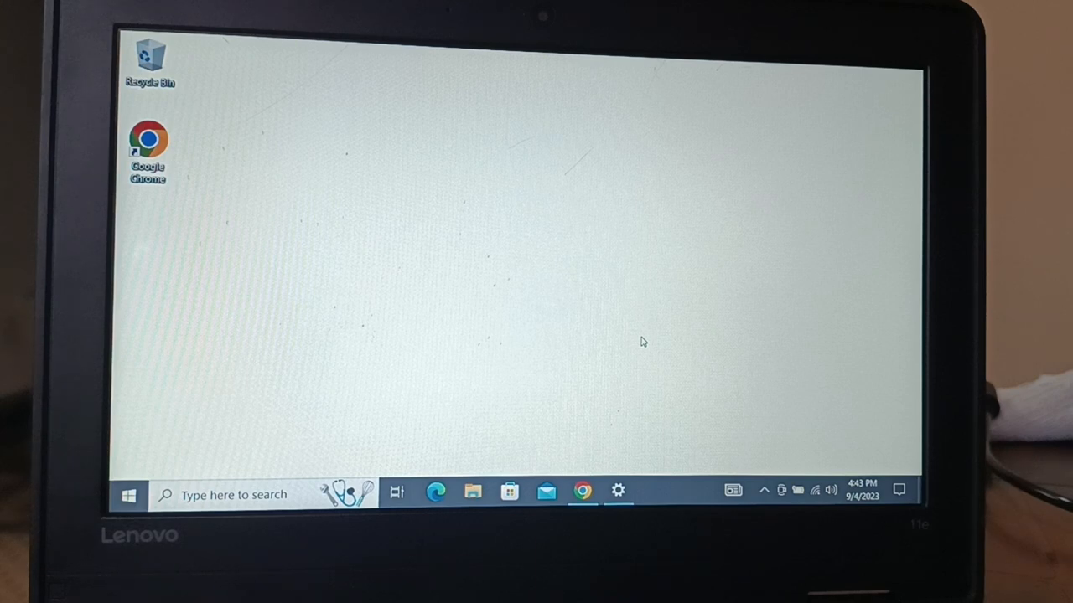
mouse_move(511, 310)
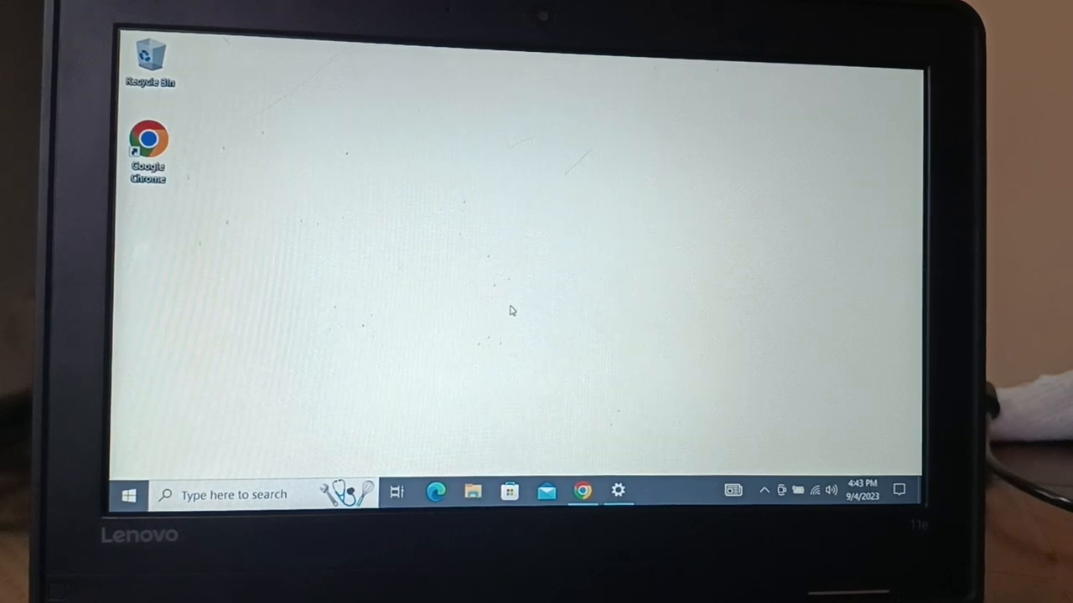
mouse_move(483, 347)
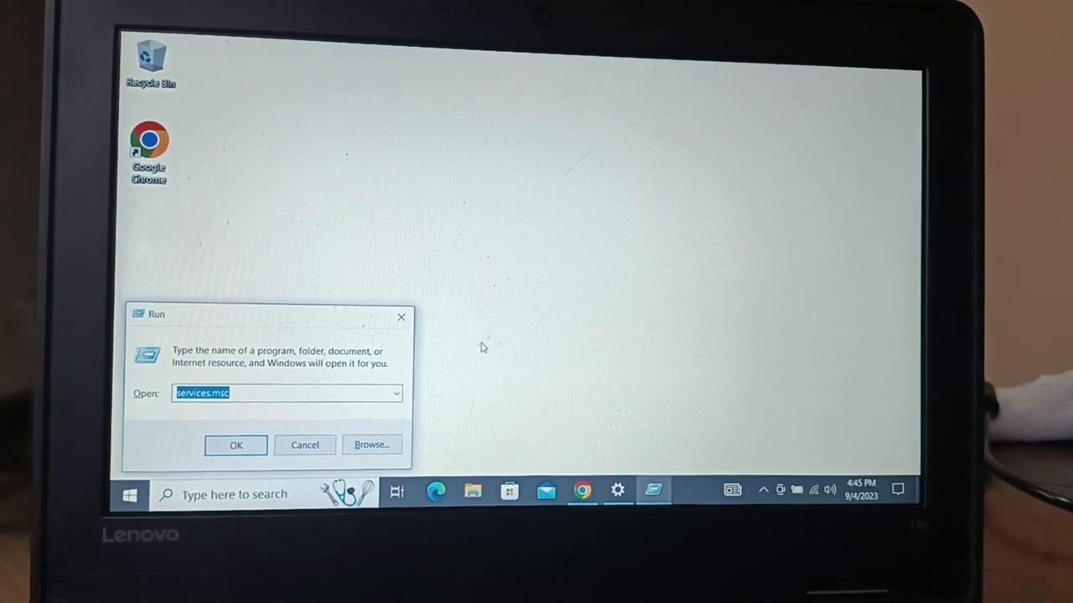
mouse_move(281, 409)
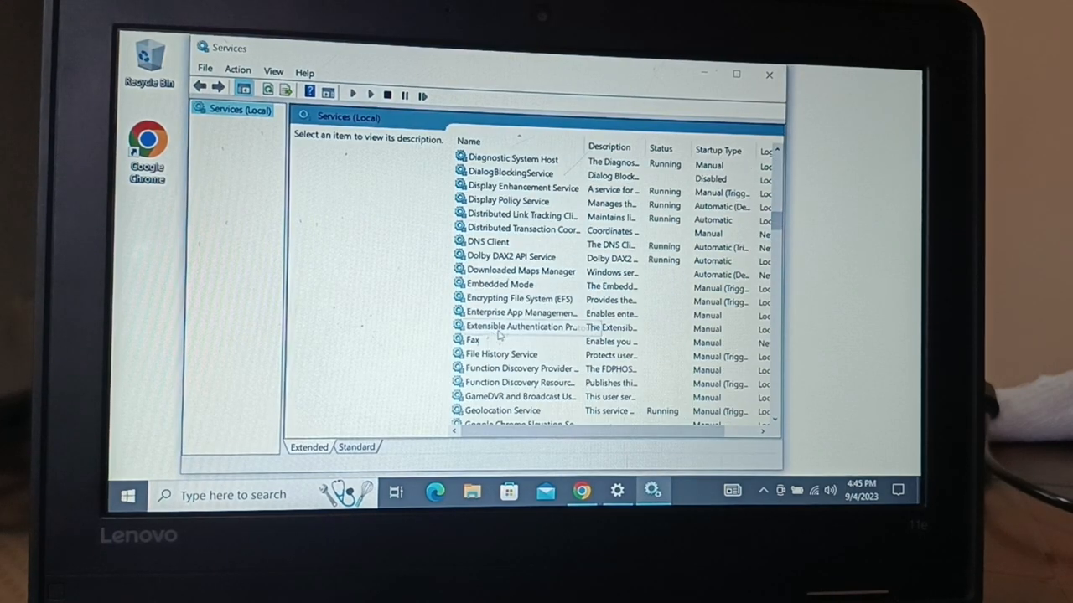
- Browse down the Services list, reading a couple of service descriptions on the way to WLAN AutoConfig
click(519, 369)
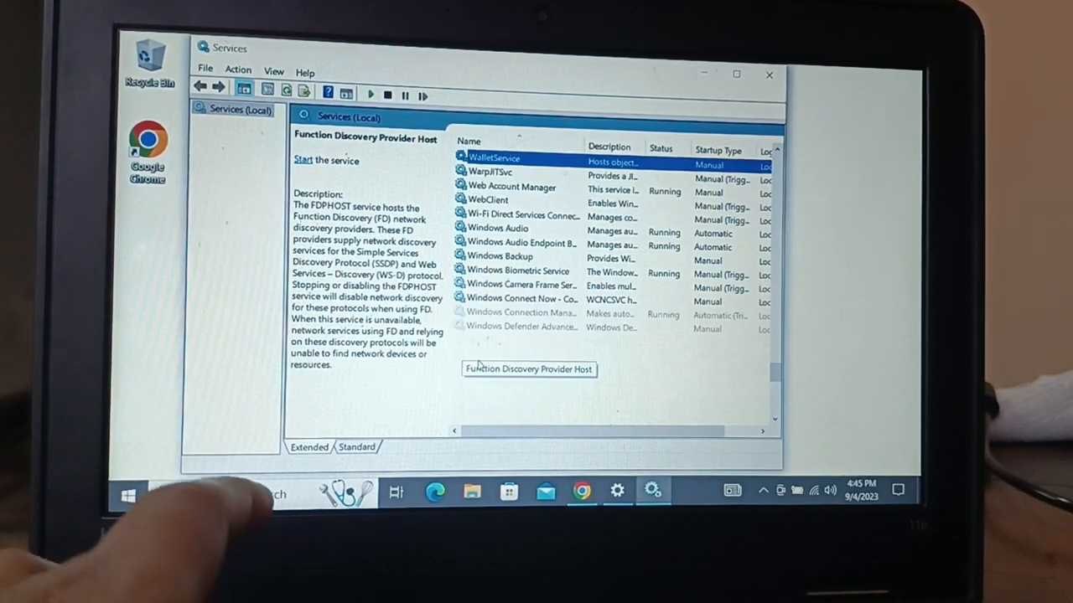
click(520, 216)
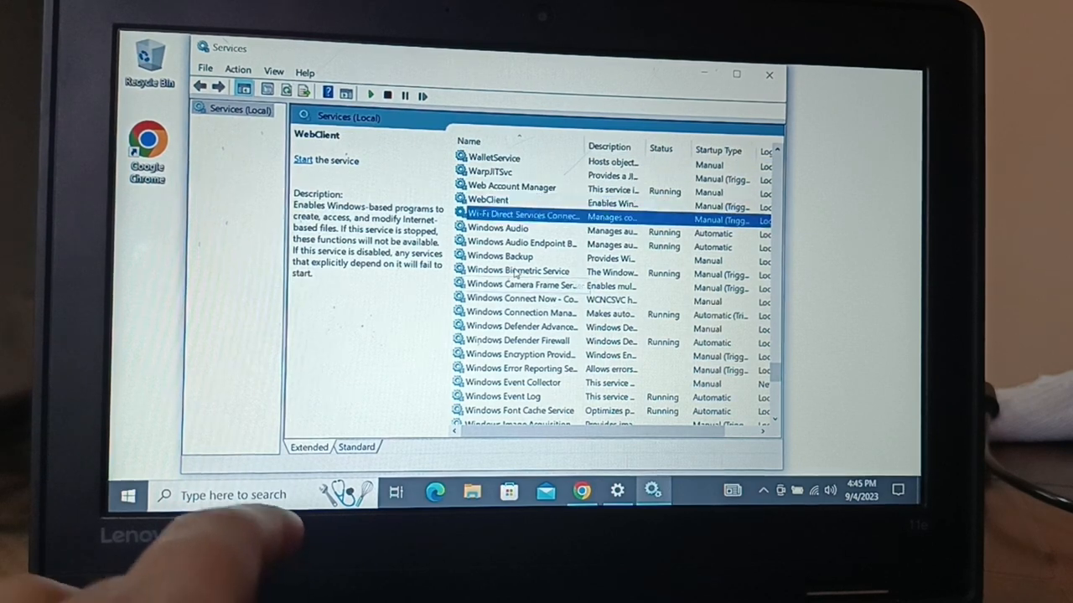
click(519, 327)
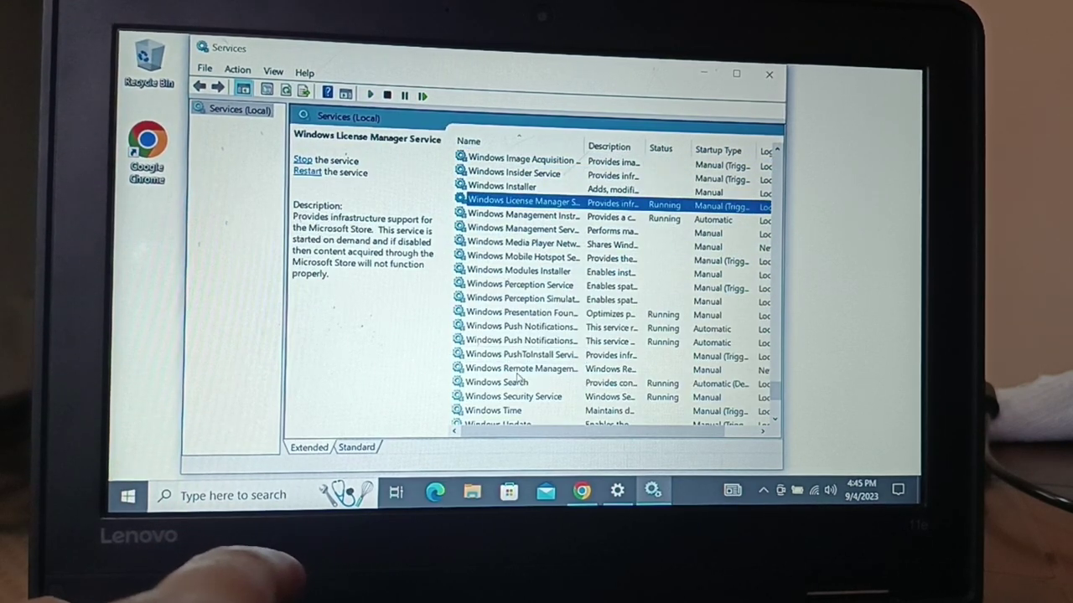
scroll(down, 3)
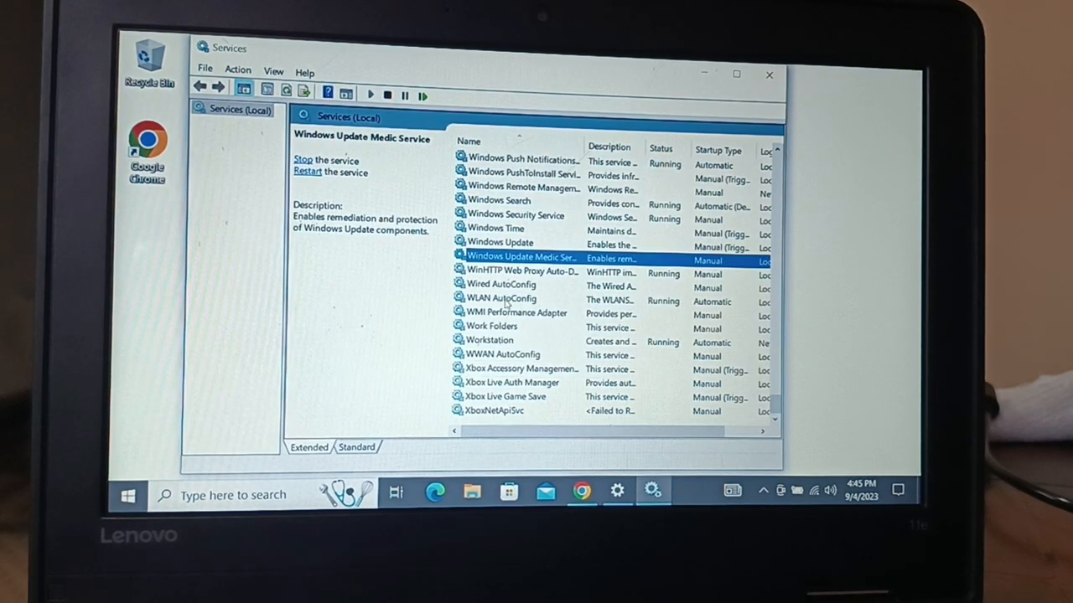
- Keep WLAN AutoConfig's startup type Automatic in its properties, confirm, and close Services
click(501, 298)
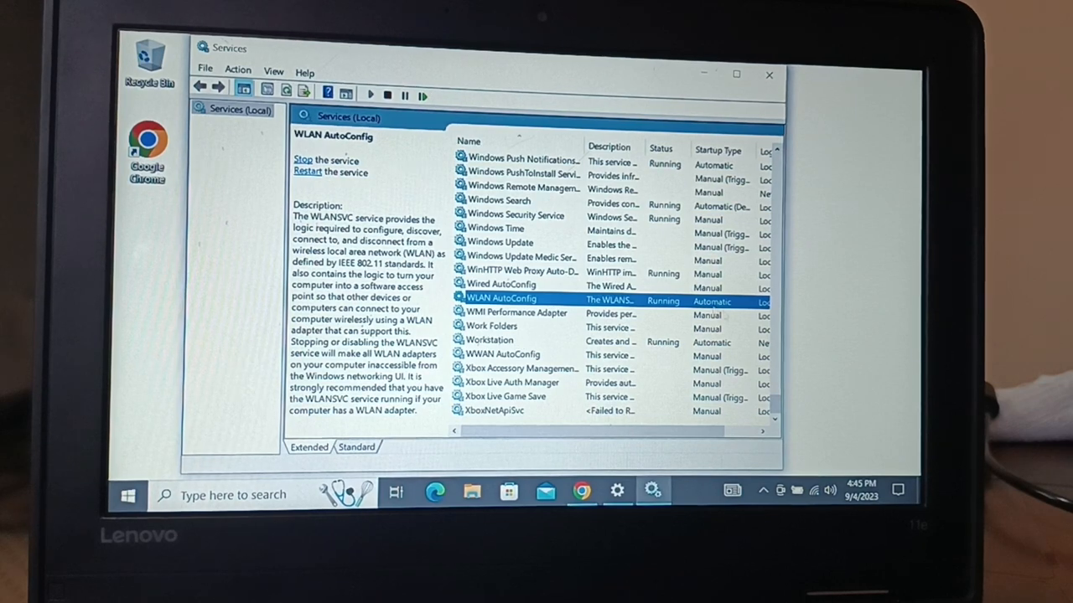
right_click(502, 299)
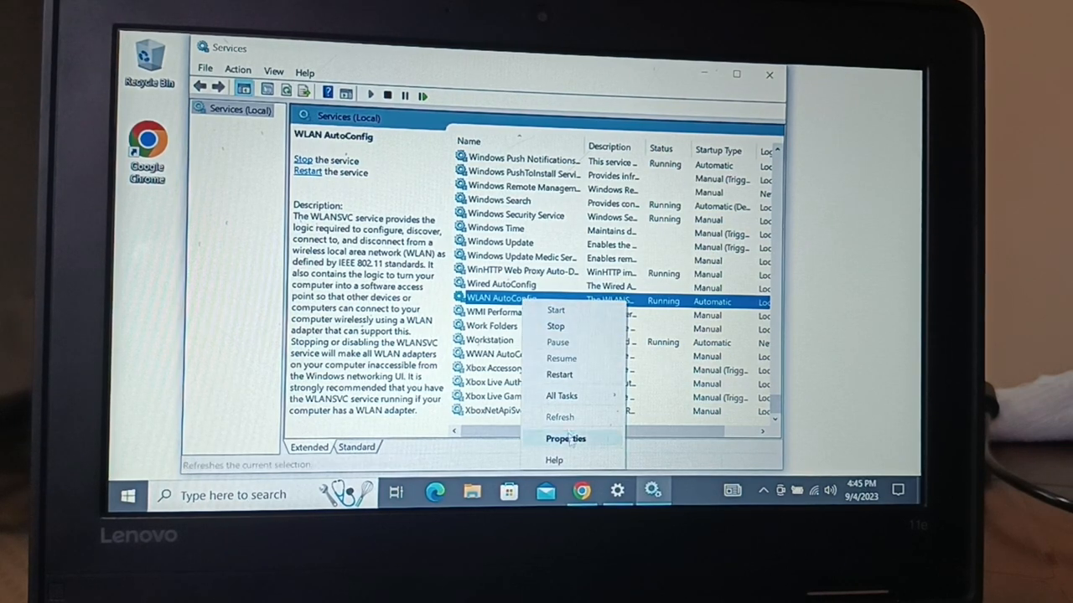
click(565, 439)
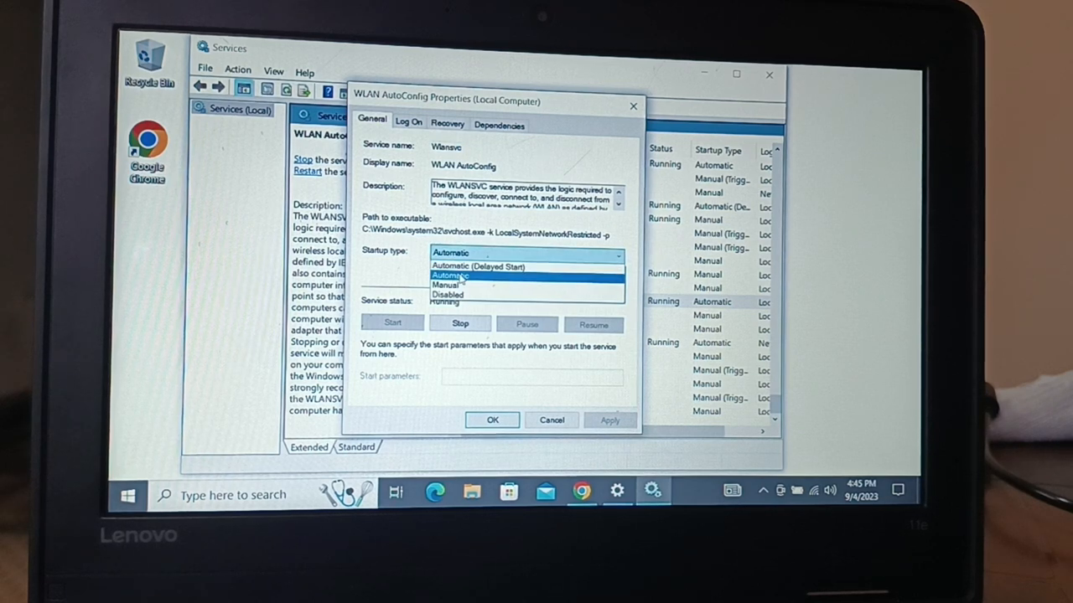
click(449, 274)
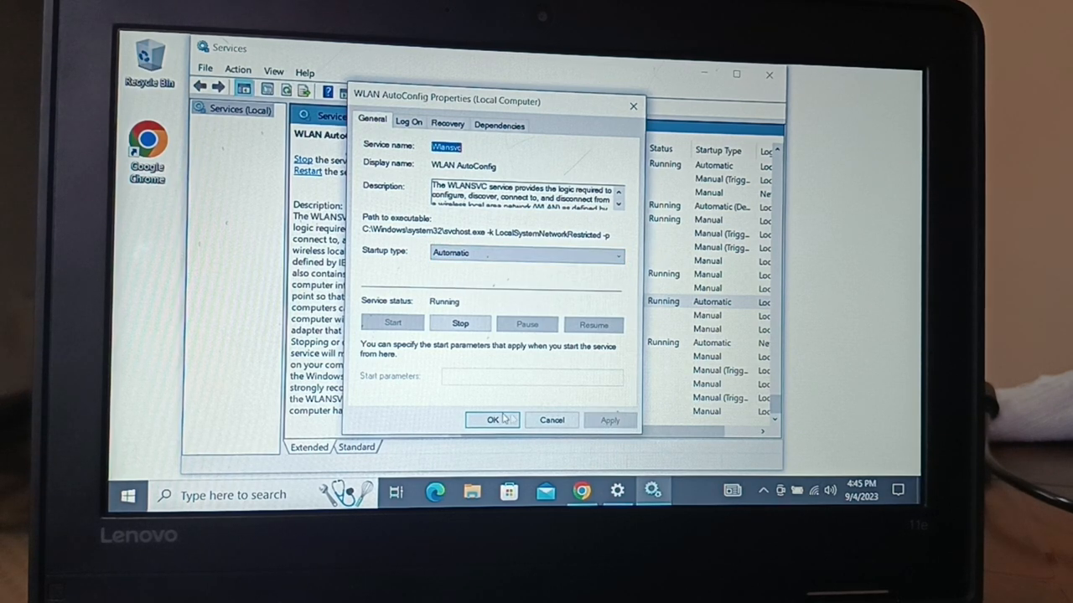
click(492, 419)
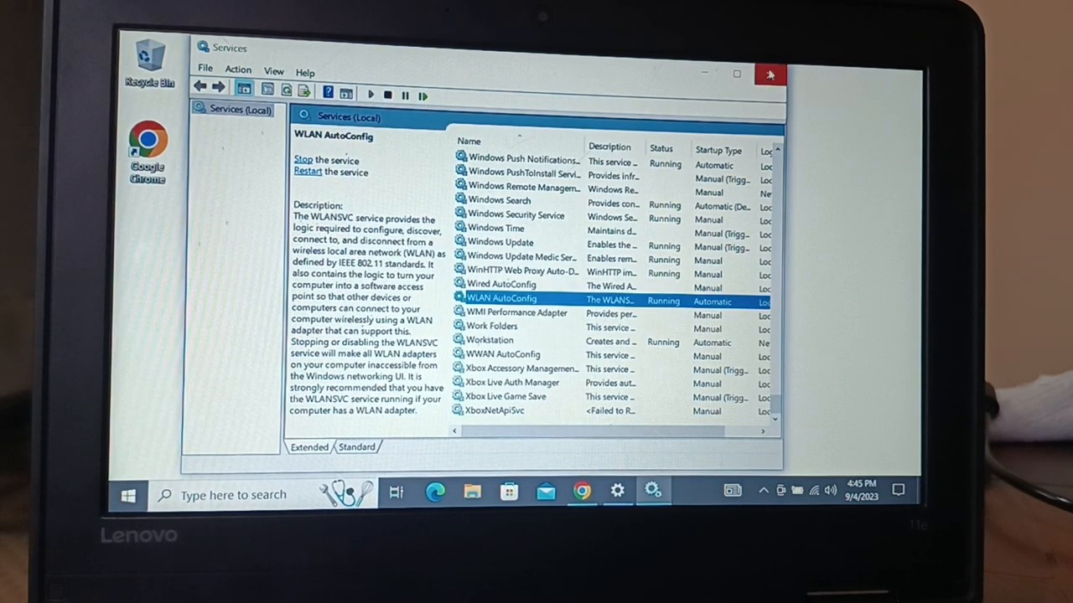
click(768, 74)
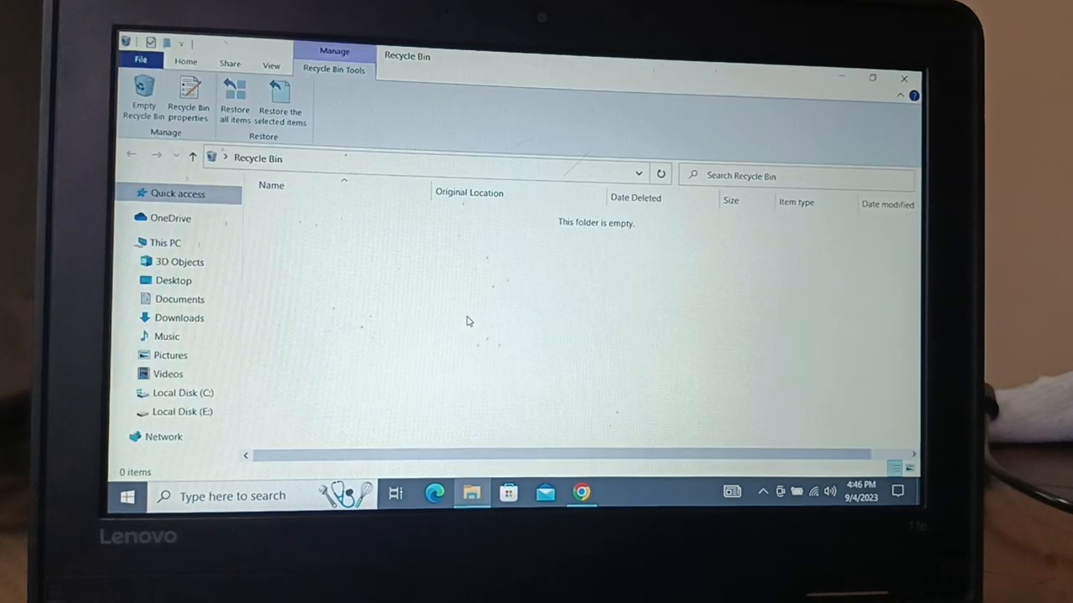
- Launch Computer Management from This PC's Manage option in the navigation pane
click(164, 242)
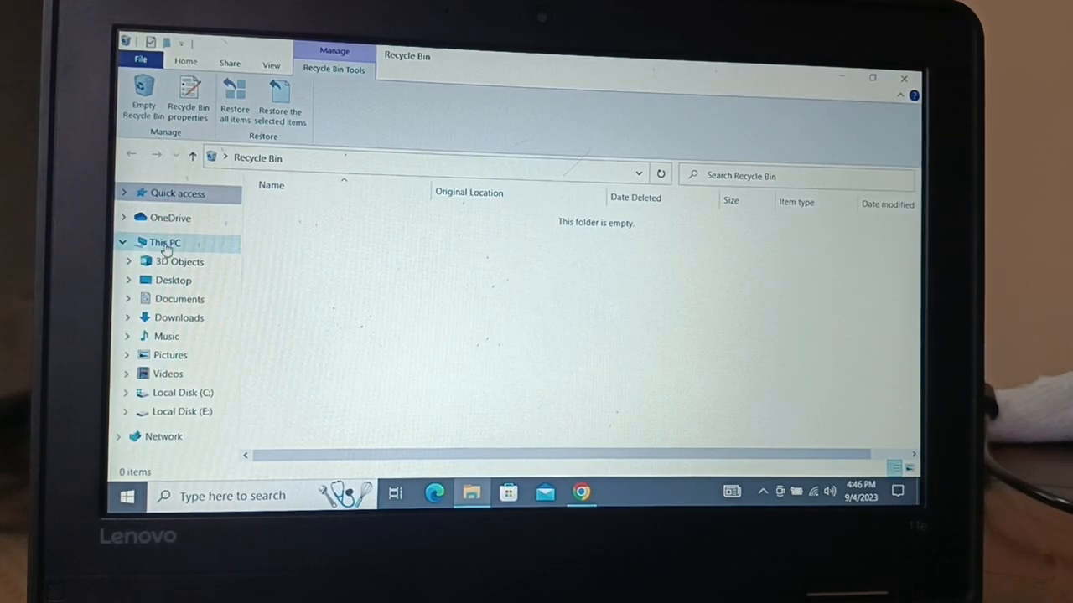
right_click(164, 241)
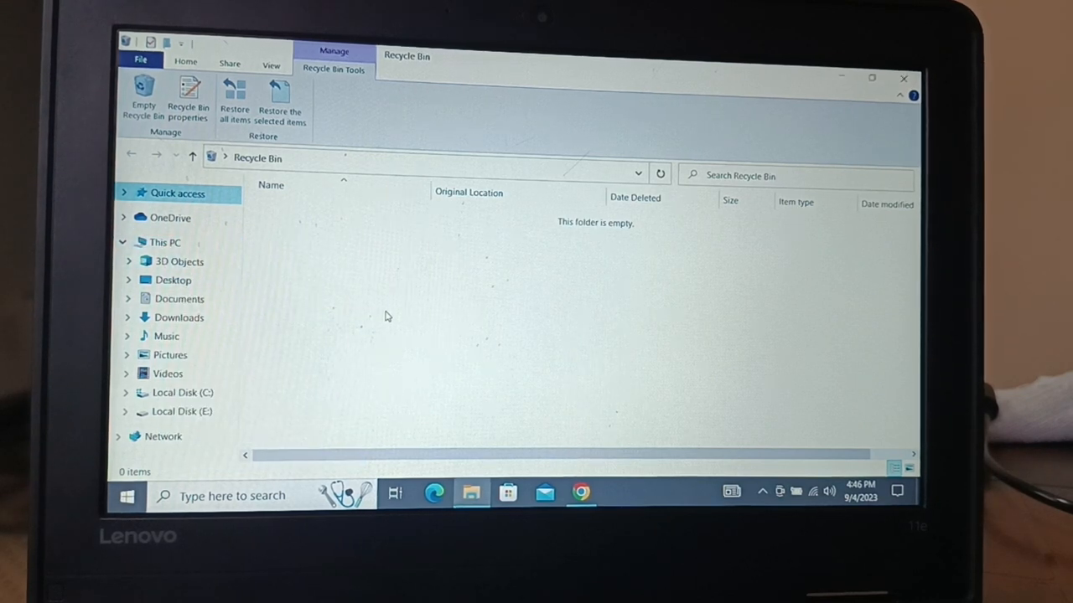
click(617, 493)
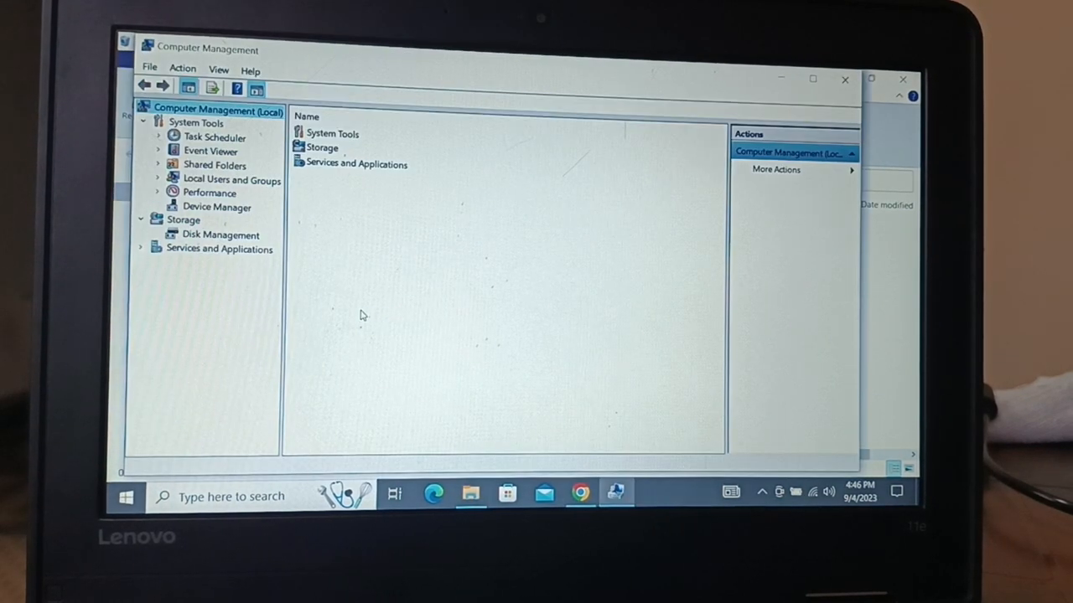
click(216, 206)
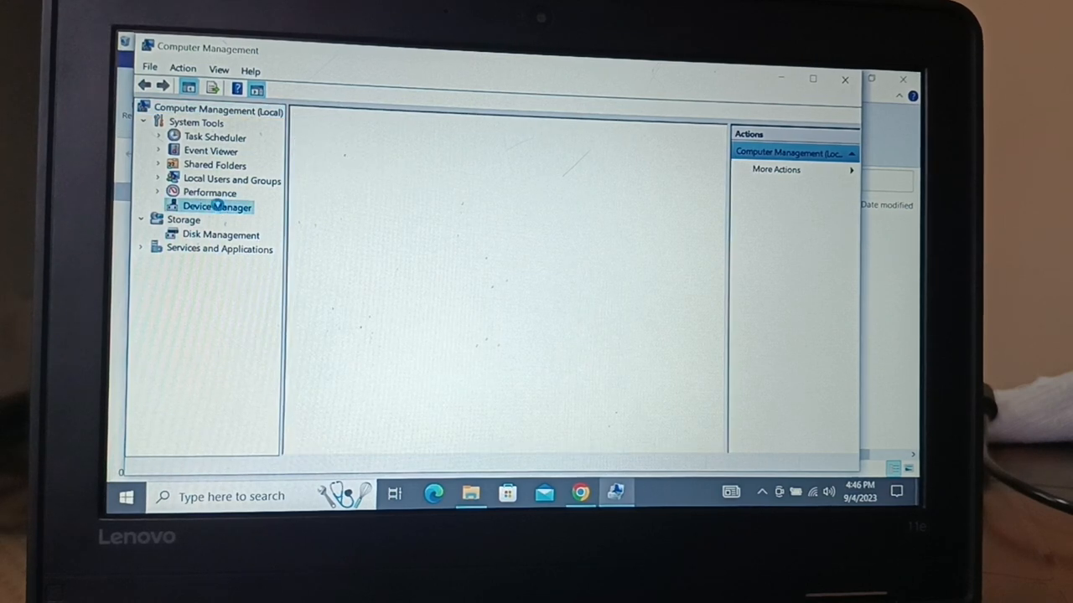
click(216, 208)
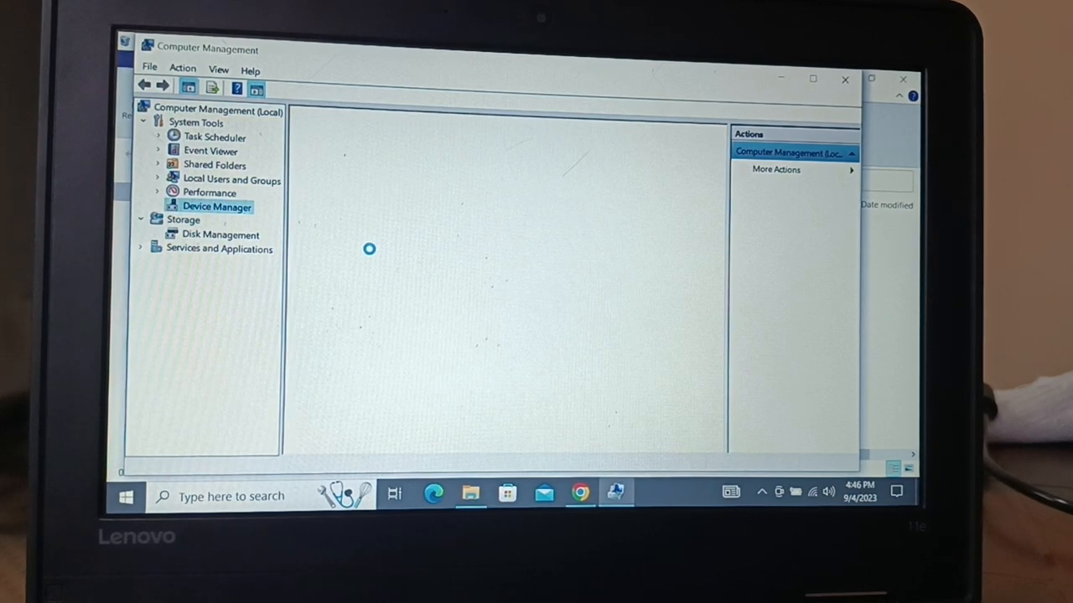
click(216, 208)
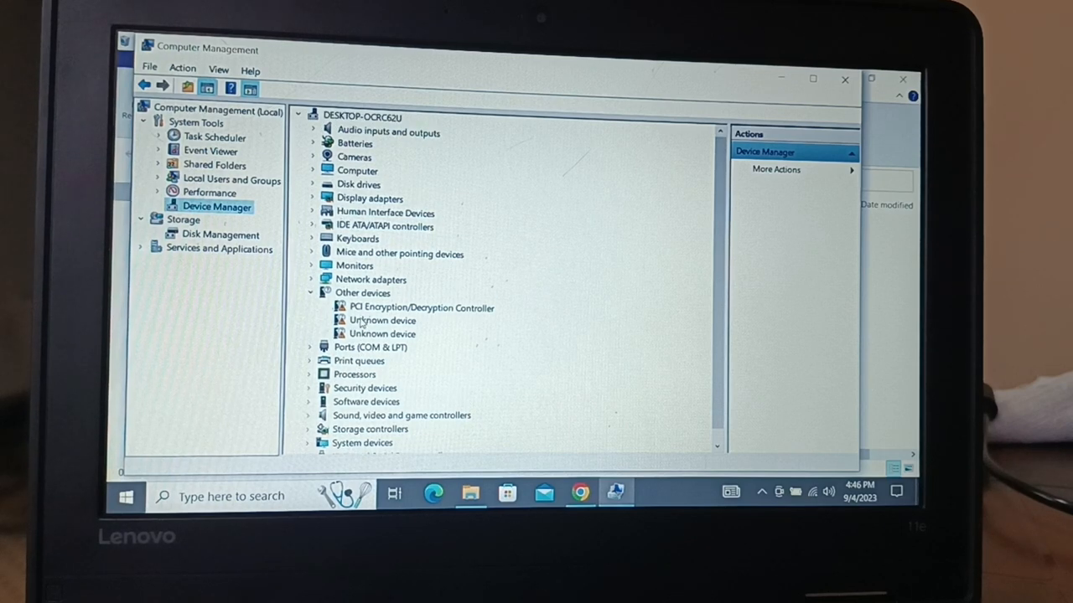
click(312, 291)
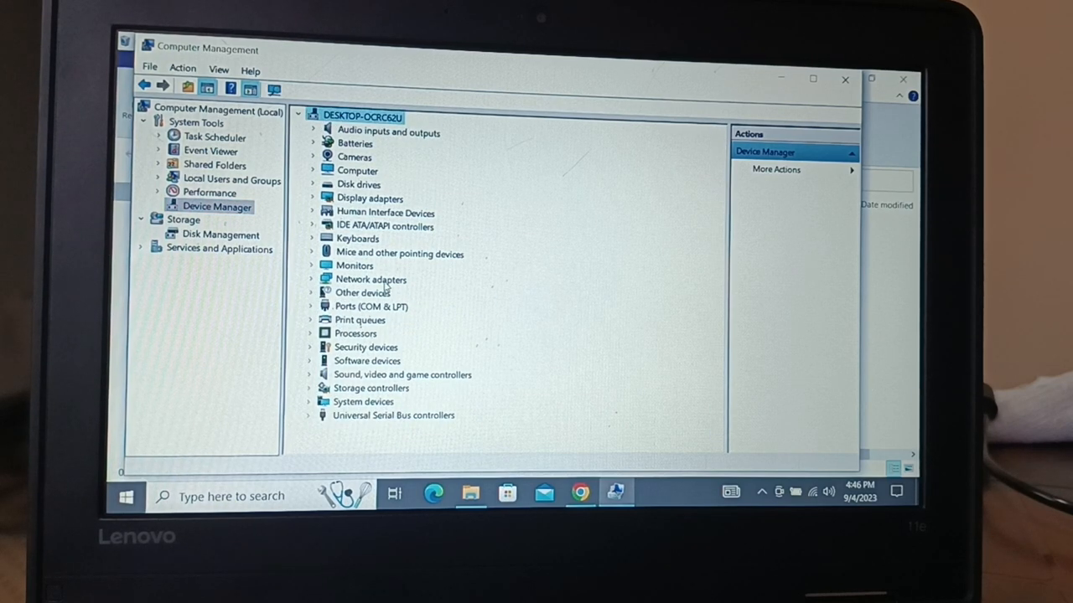
click(311, 279)
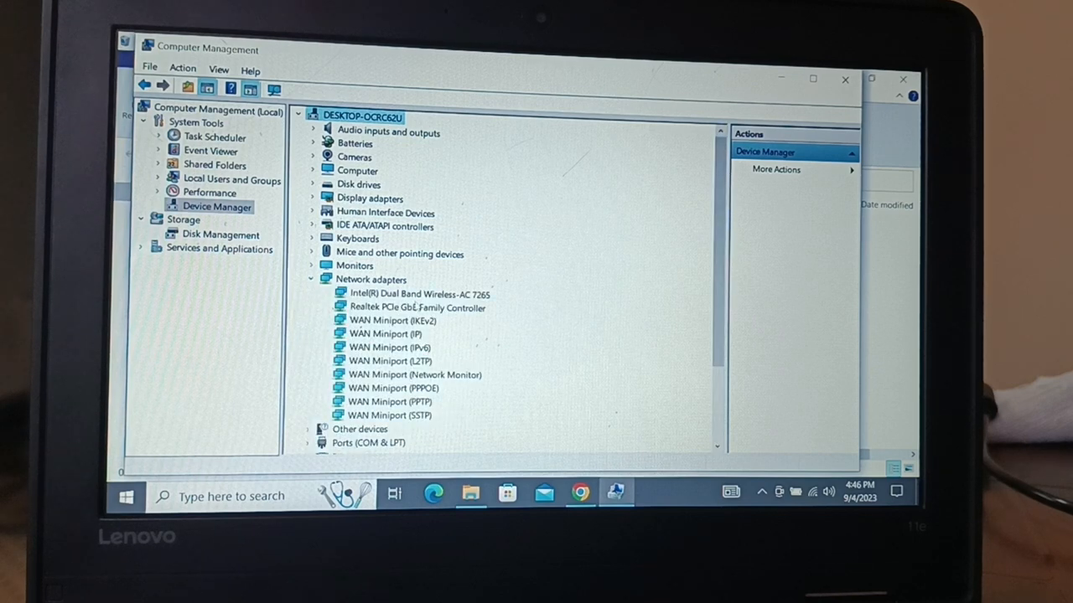
- Bring up the context actions for the Intel Dual Band Wireless-AC 7265 adapter without disabling it
click(419, 295)
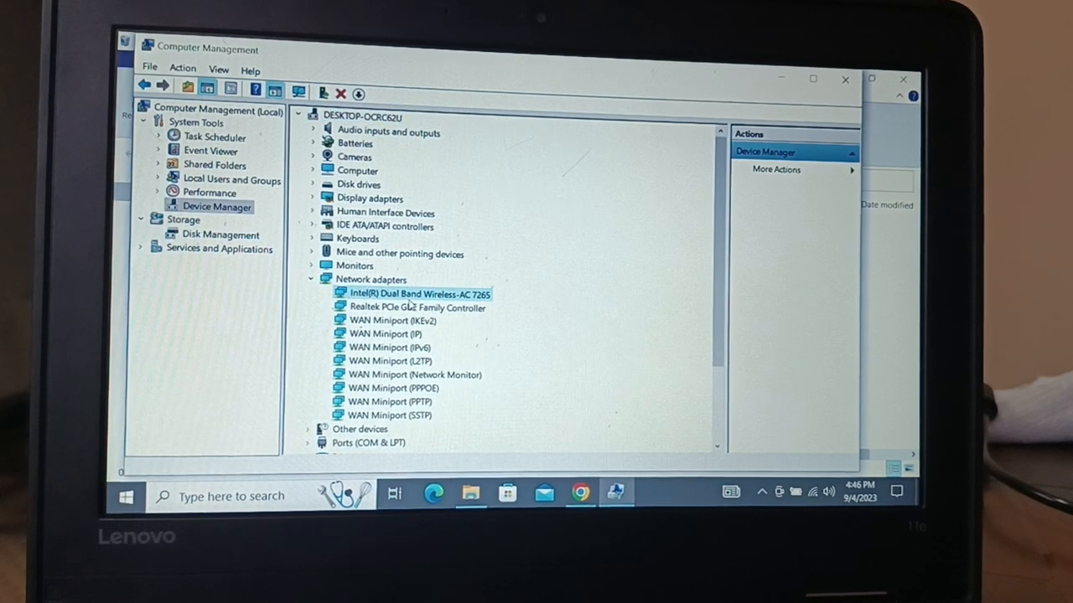
right_click(419, 295)
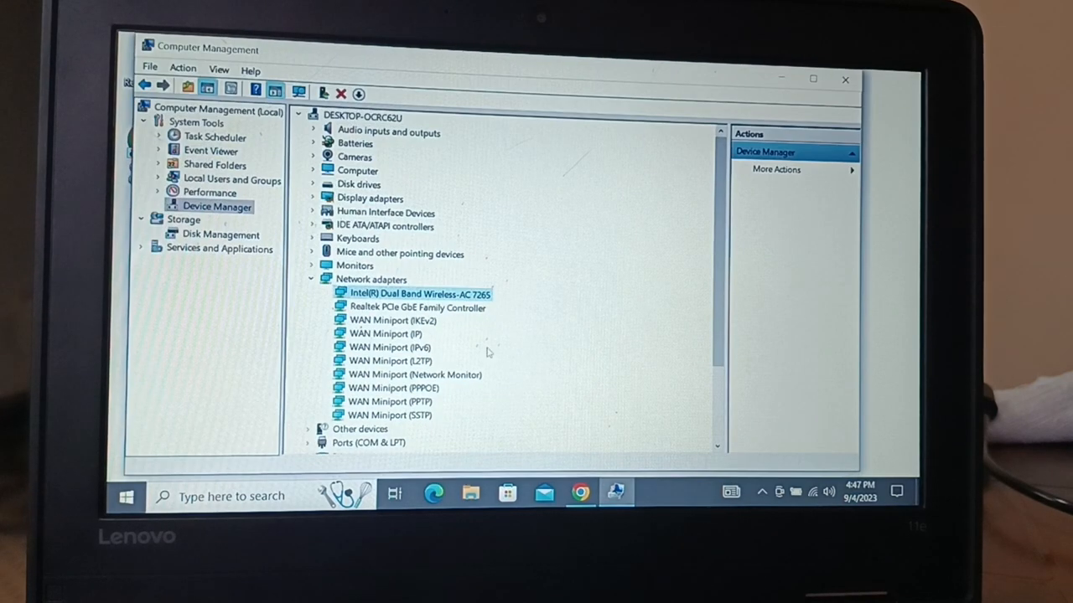
right_click(417, 293)
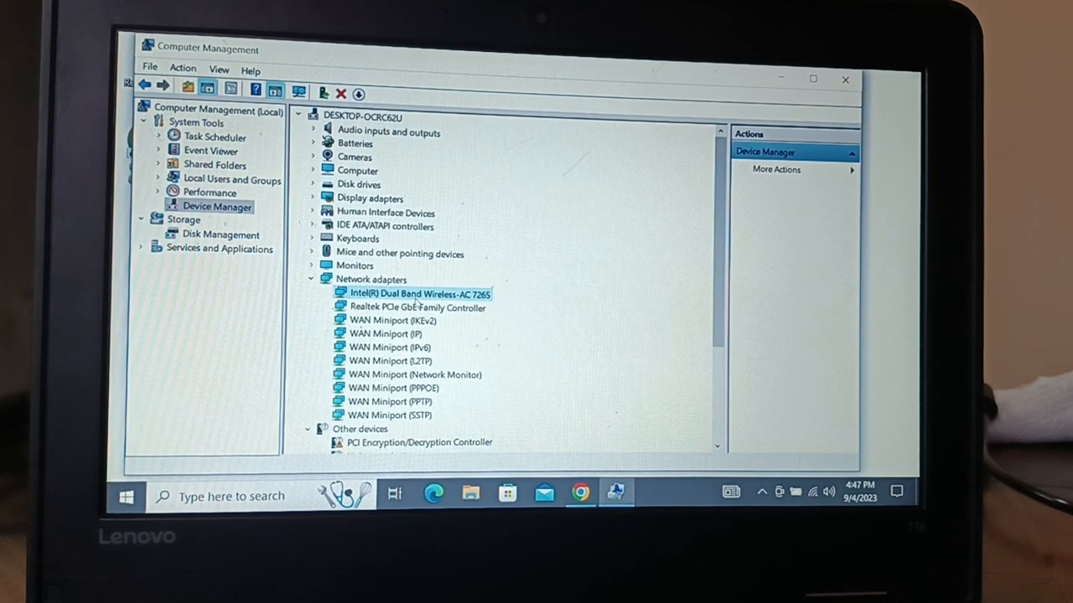
right_click(415, 295)
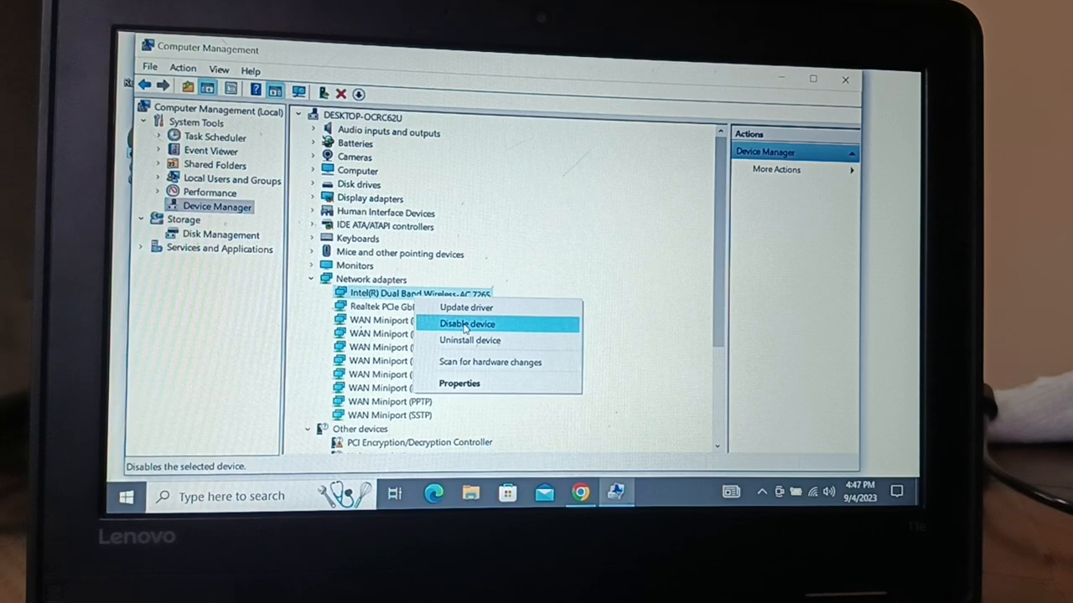
click(466, 324)
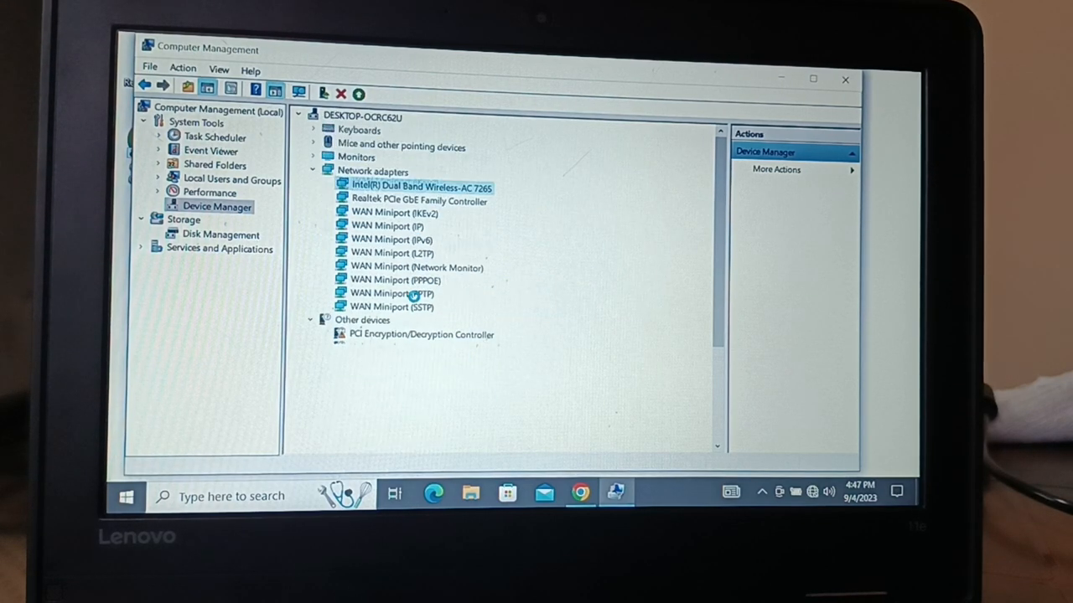
right_click(422, 186)
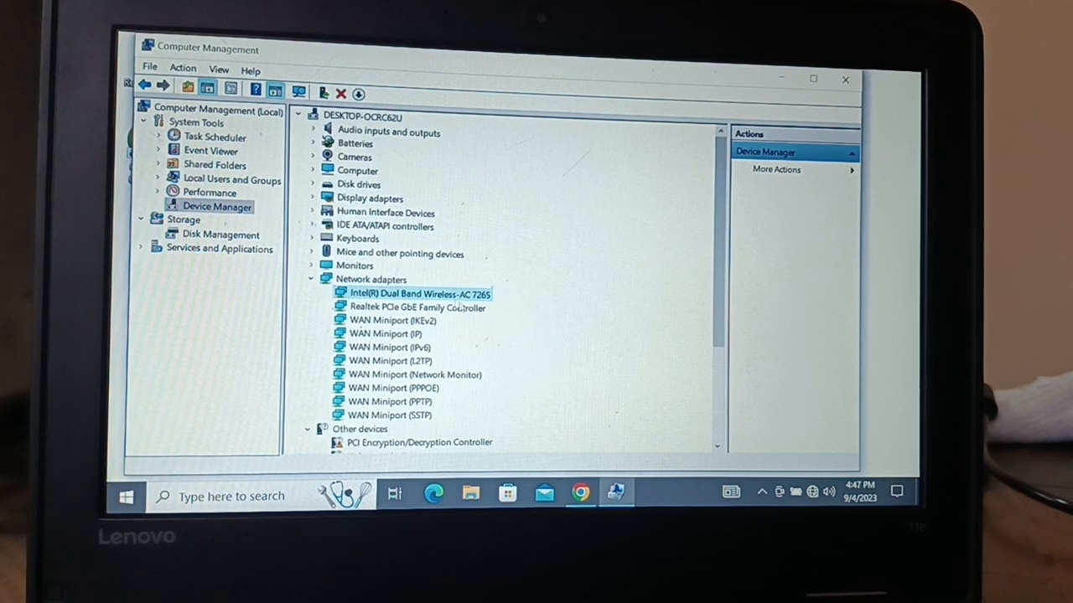
right_click(419, 293)
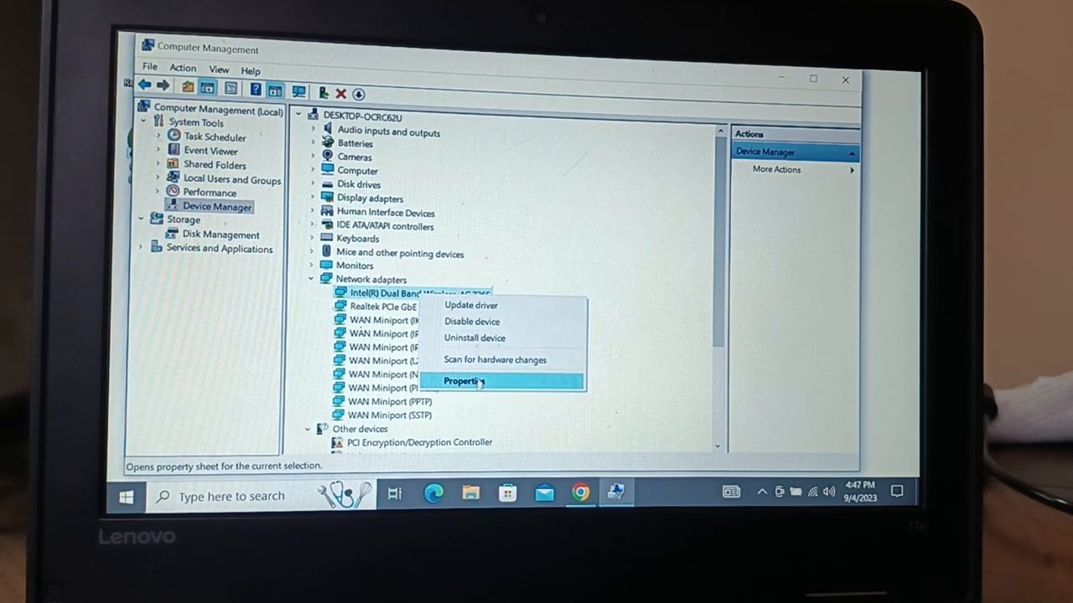
mouse_move(469, 305)
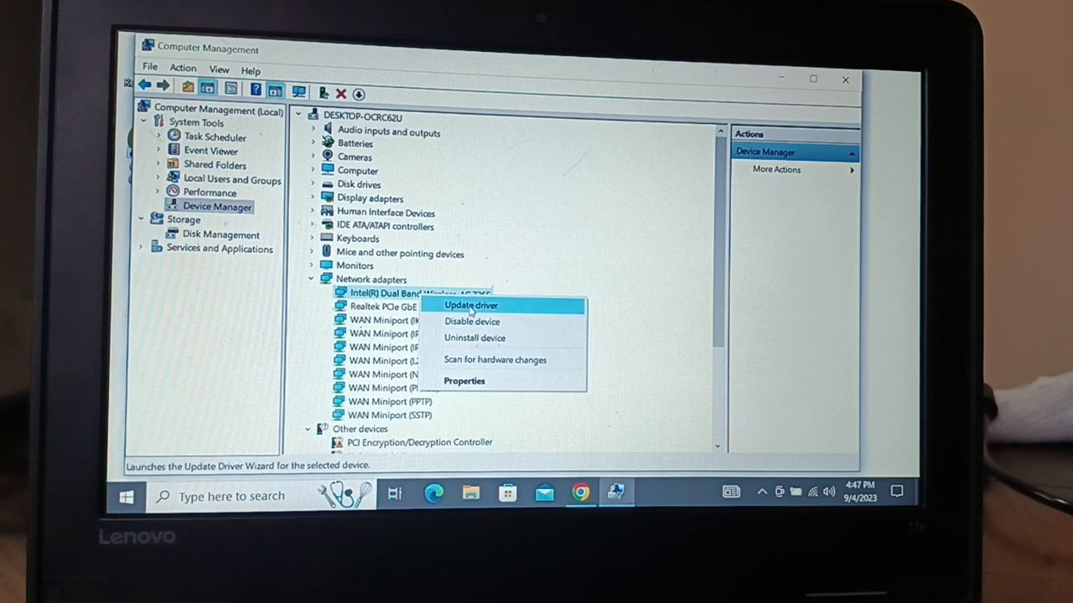
click(470, 305)
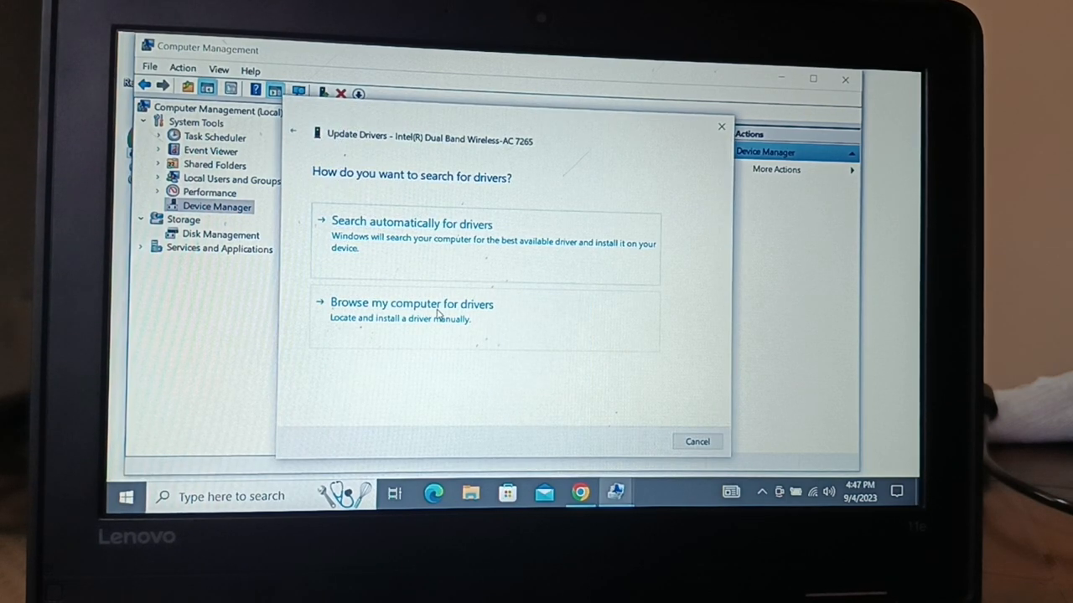
click(412, 304)
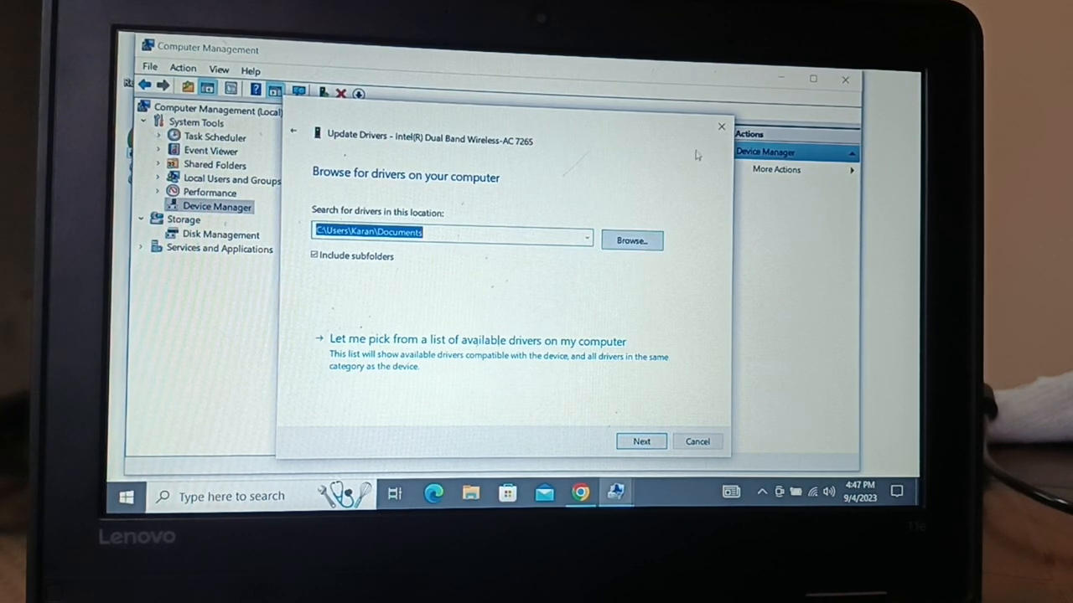
click(698, 442)
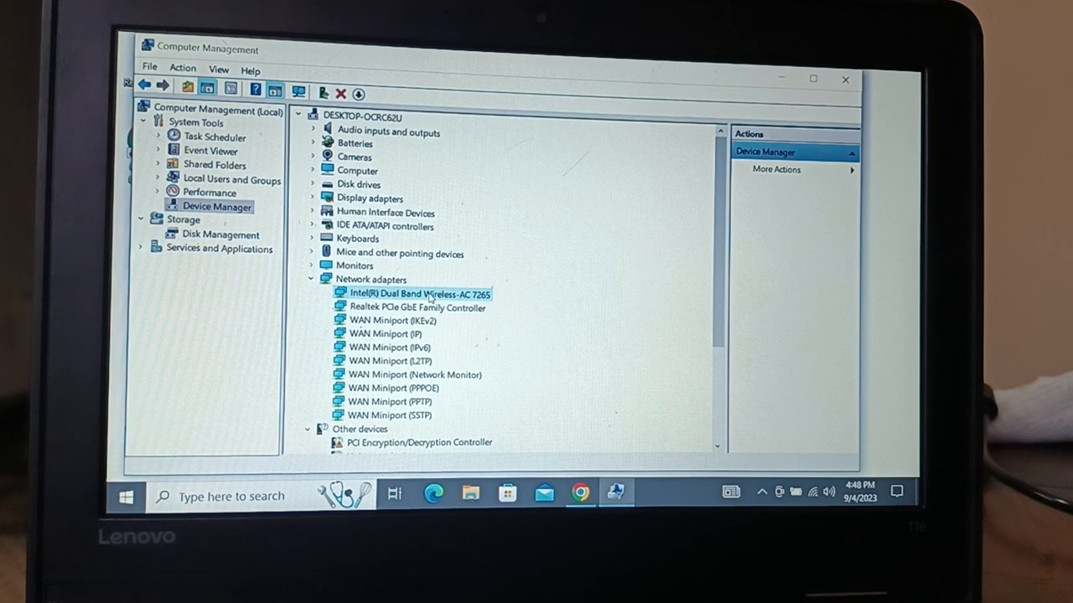
right_click(419, 294)
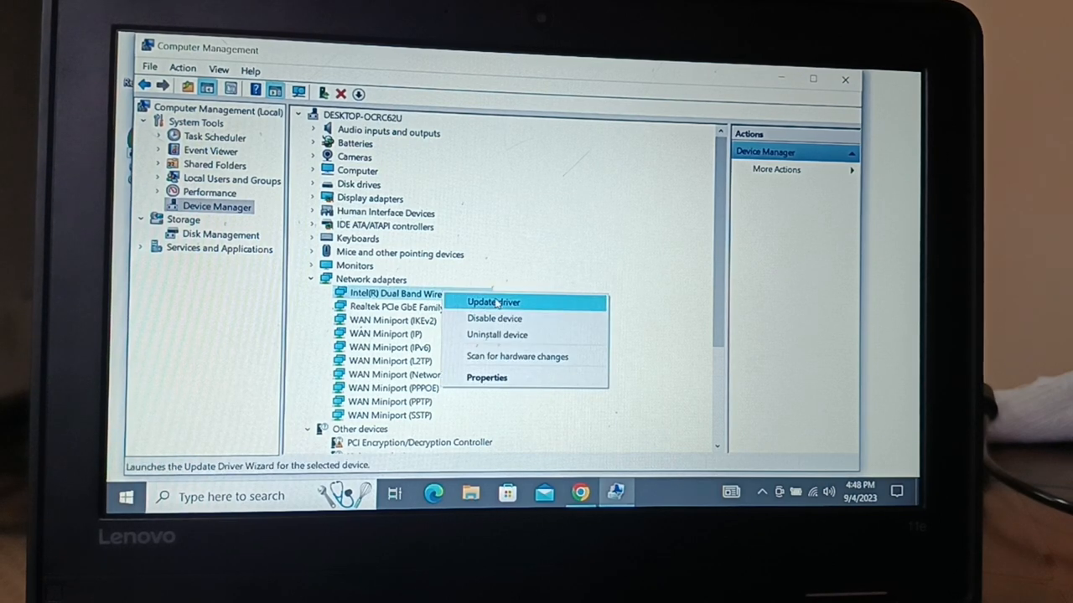
click(493, 302)
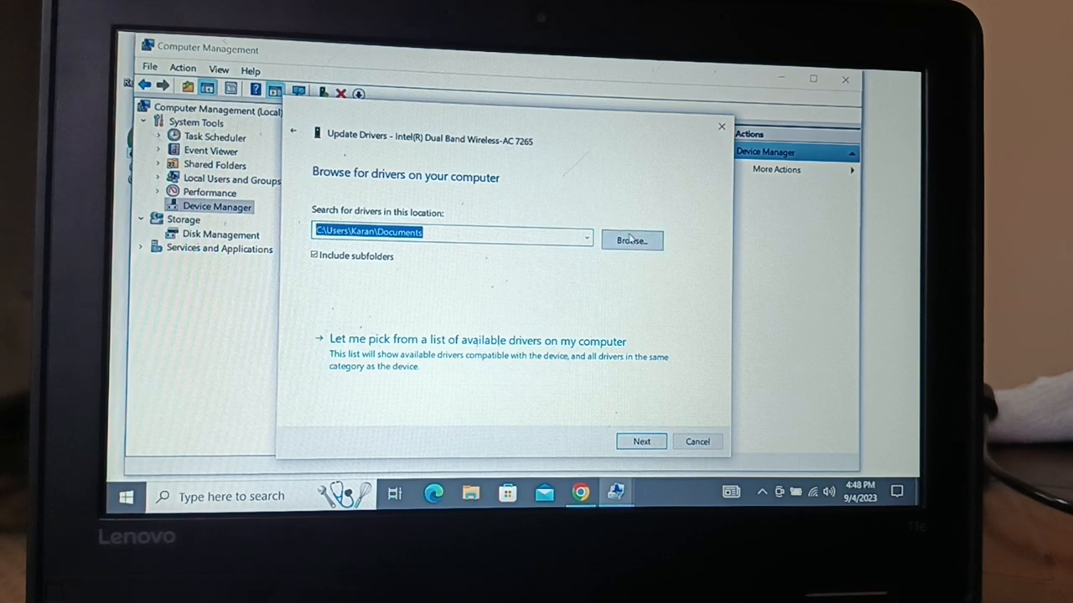
click(697, 443)
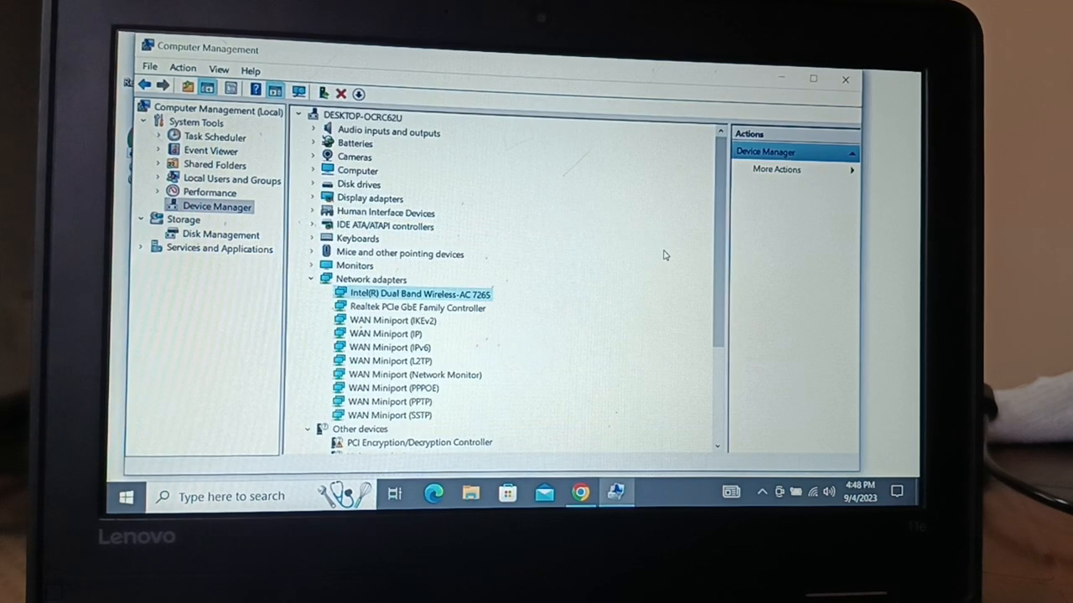
mouse_move(657, 260)
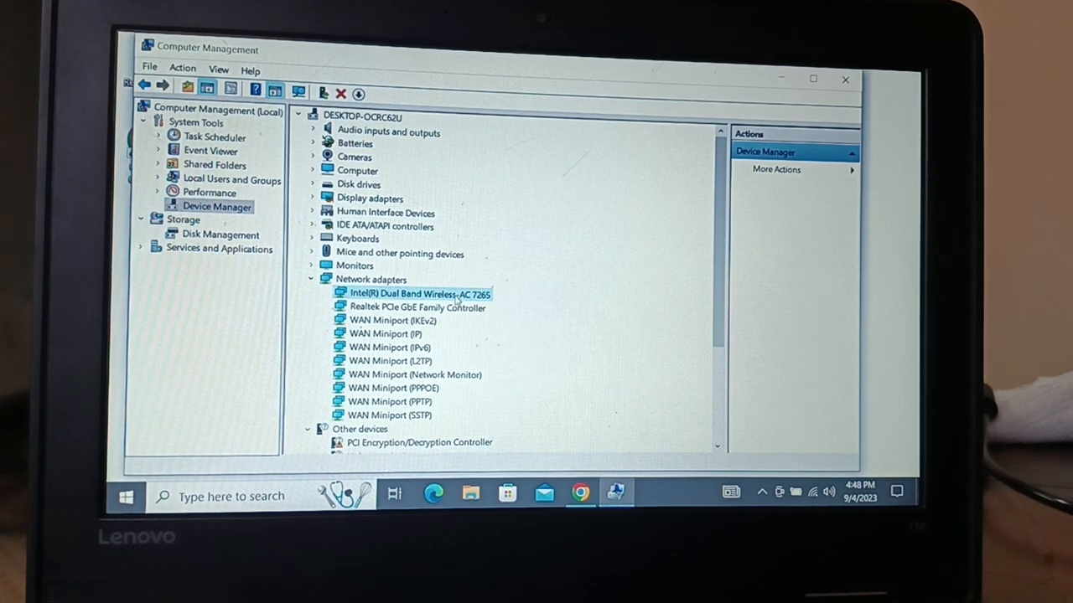
right_click(419, 295)
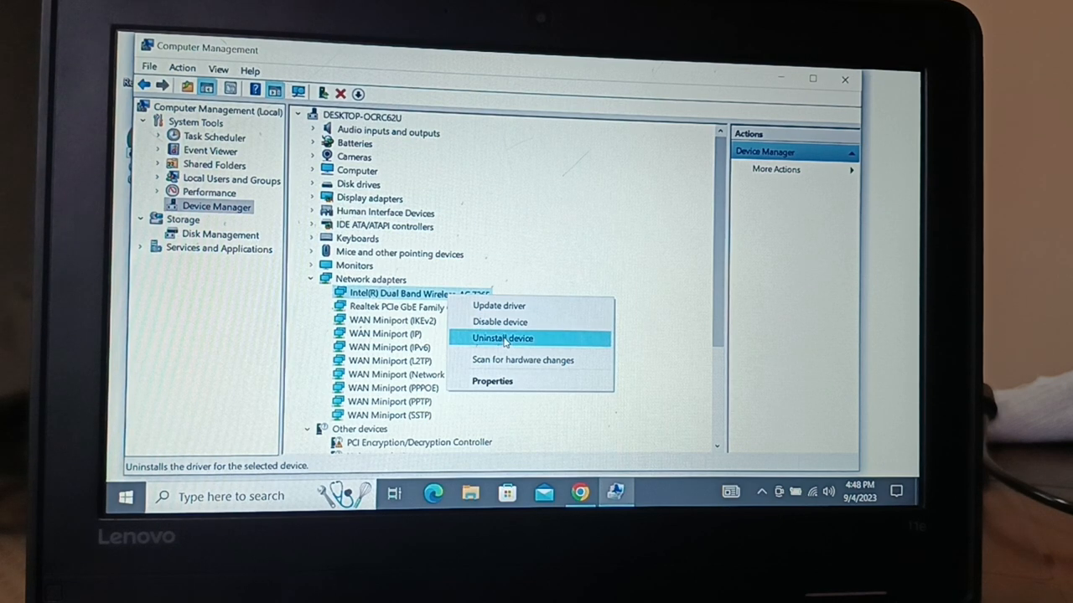
mouse_move(500, 305)
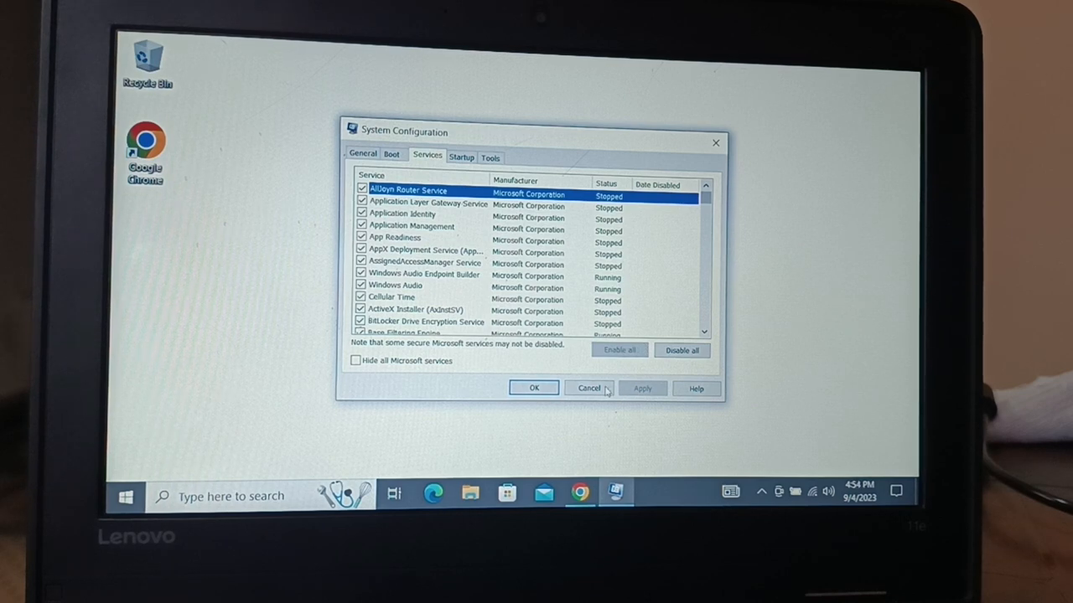
- Cancel out of System Configuration's Services tab and search the taskbar for 'wifi'
click(590, 389)
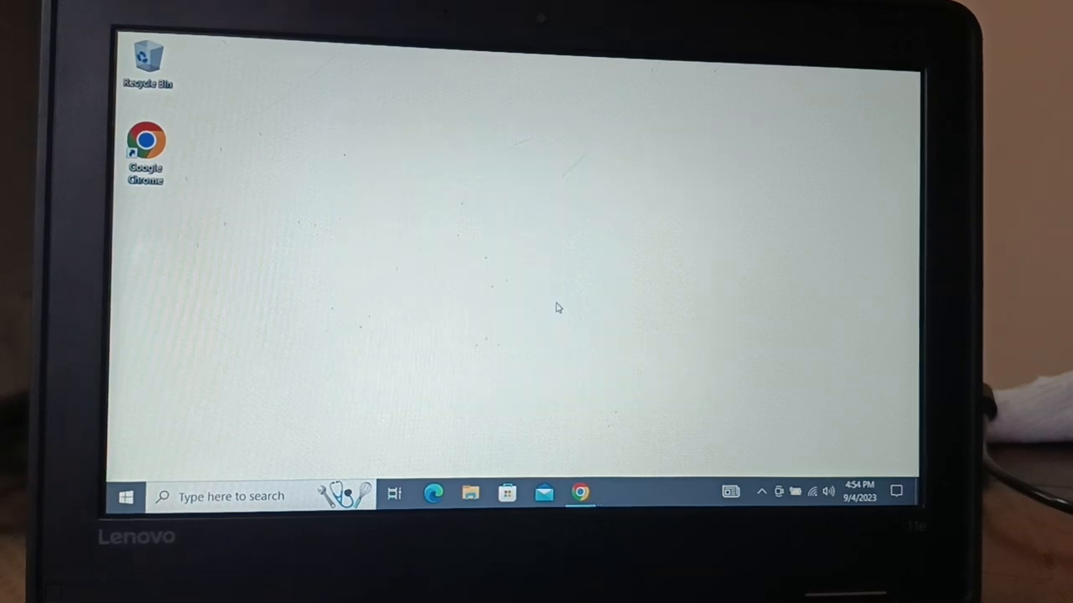
text(wifi)
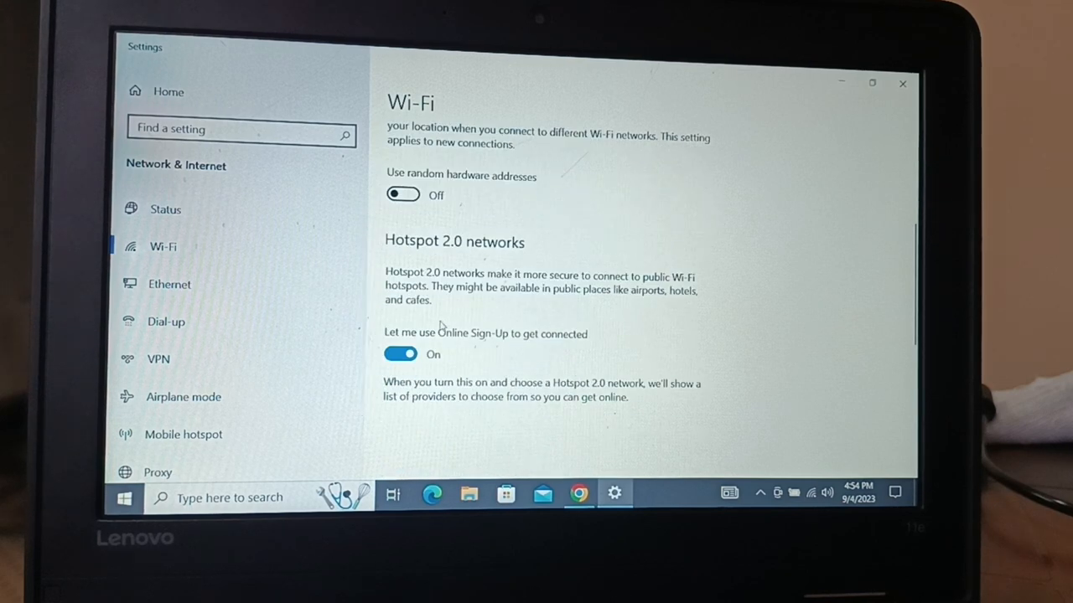
- From Change adapter options, disable the Wi-Fi adapter in Network Connections and enable it again
scroll(down, 3)
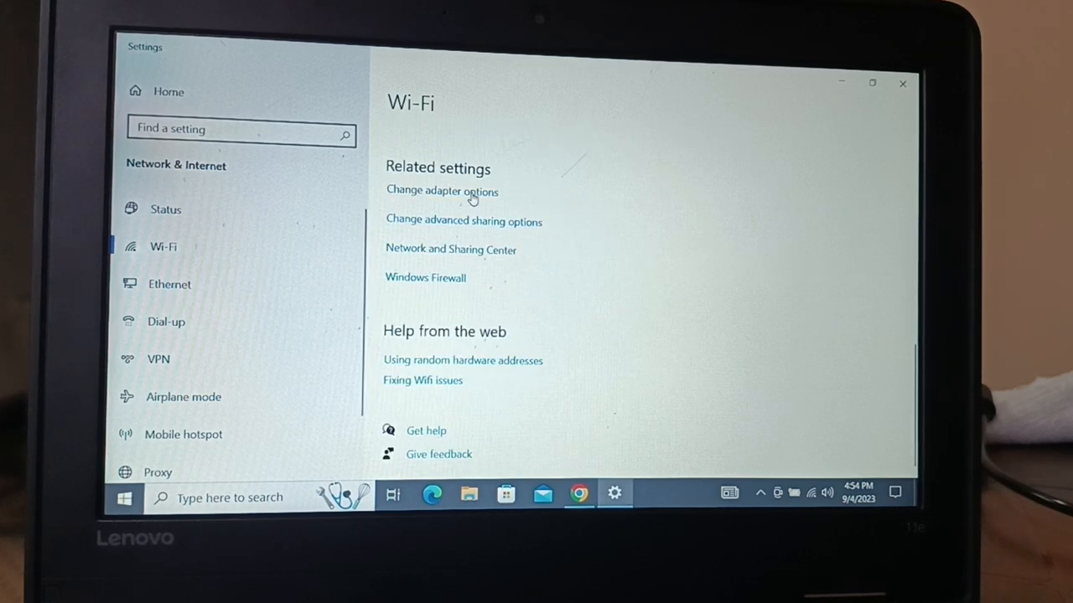
click(443, 191)
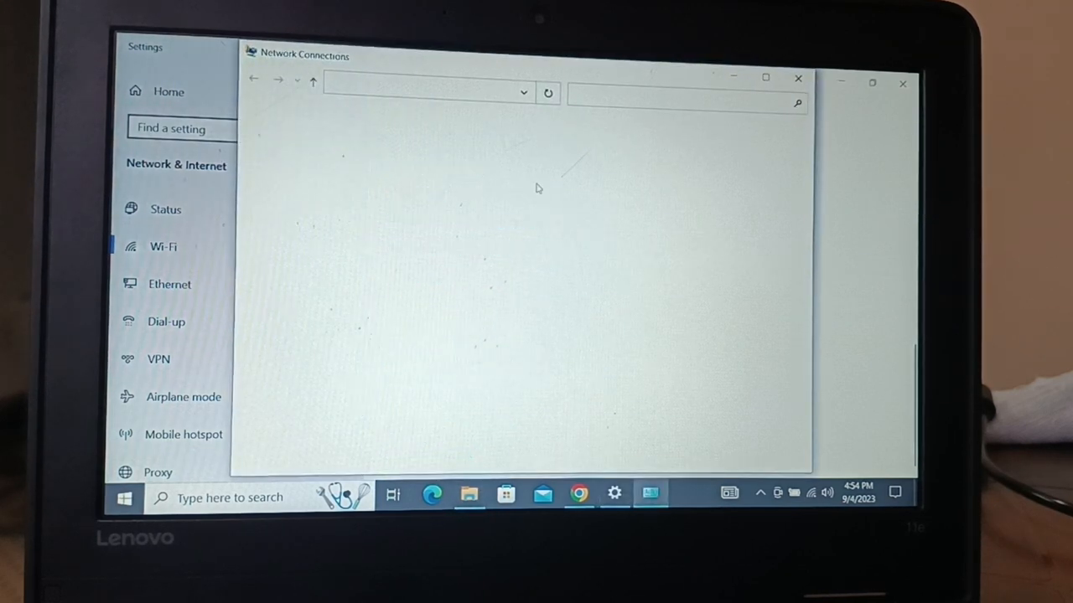
right_click(500, 151)
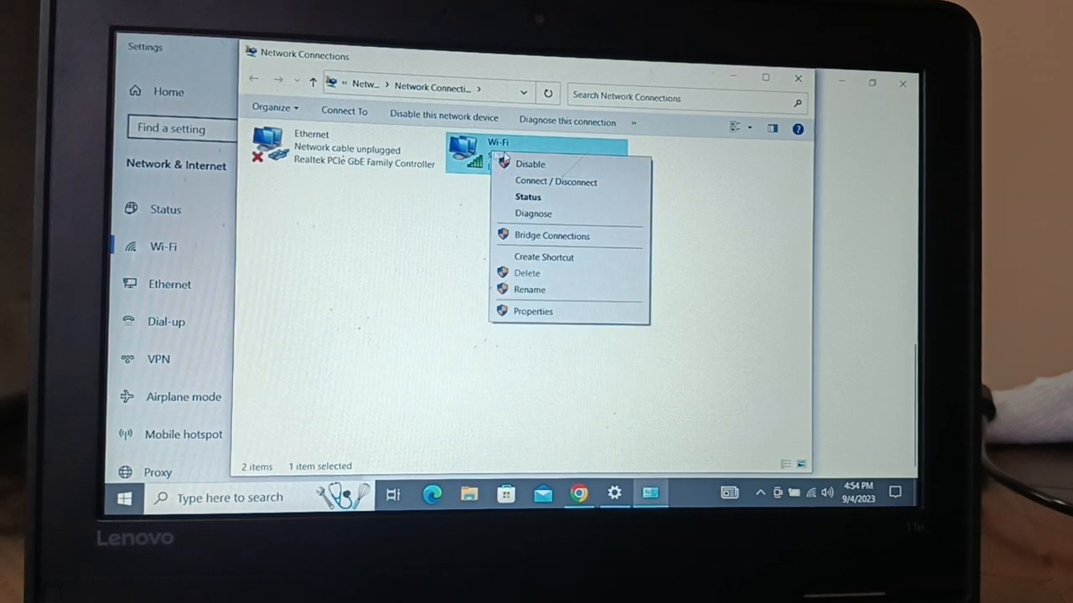
mouse_move(530, 165)
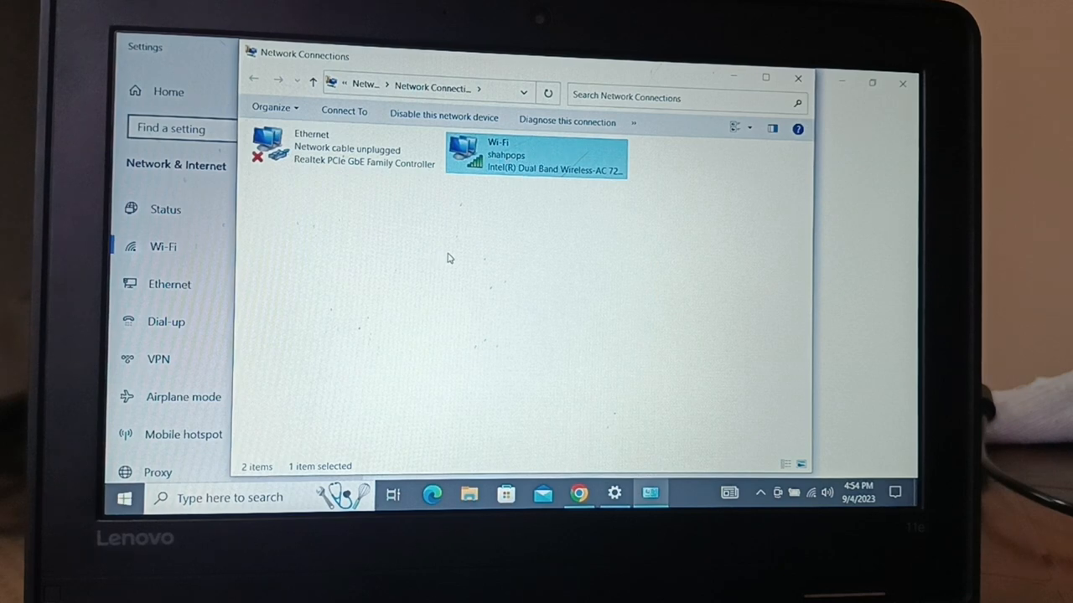
right_click(536, 154)
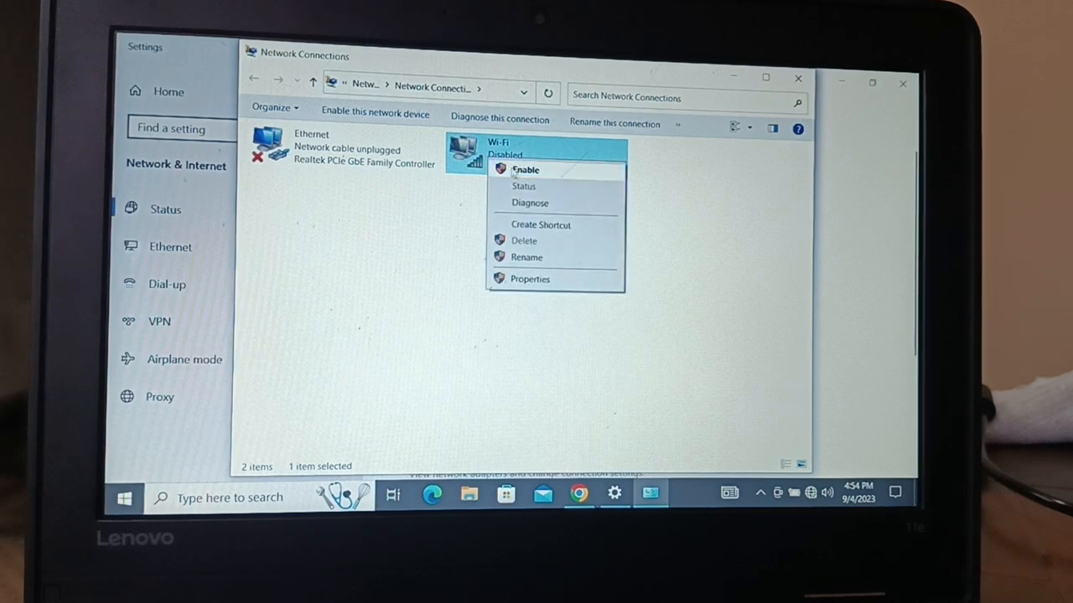
click(527, 170)
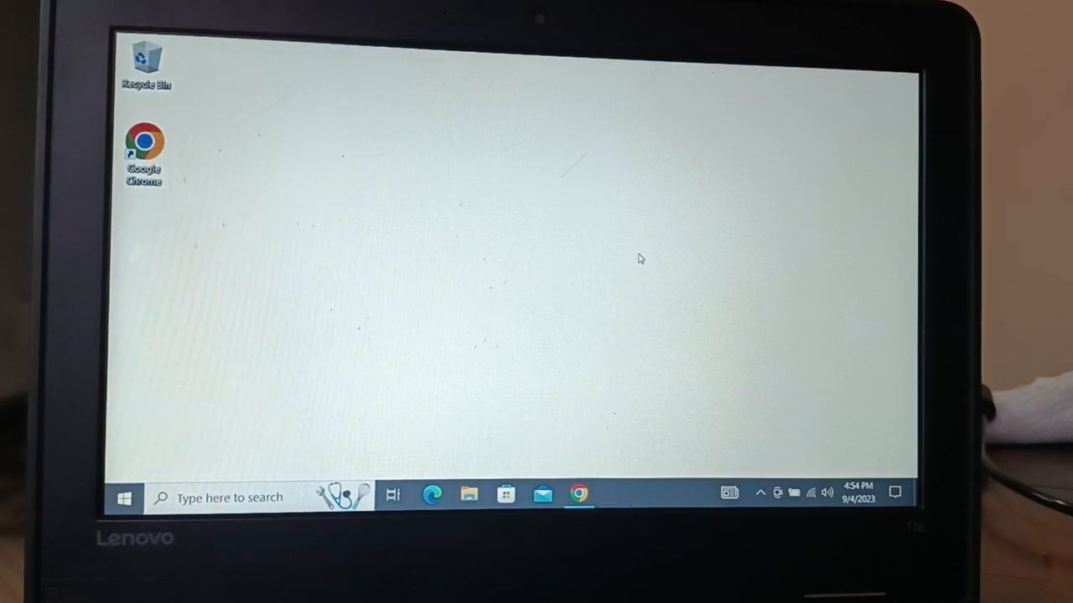
mouse_move(459, 272)
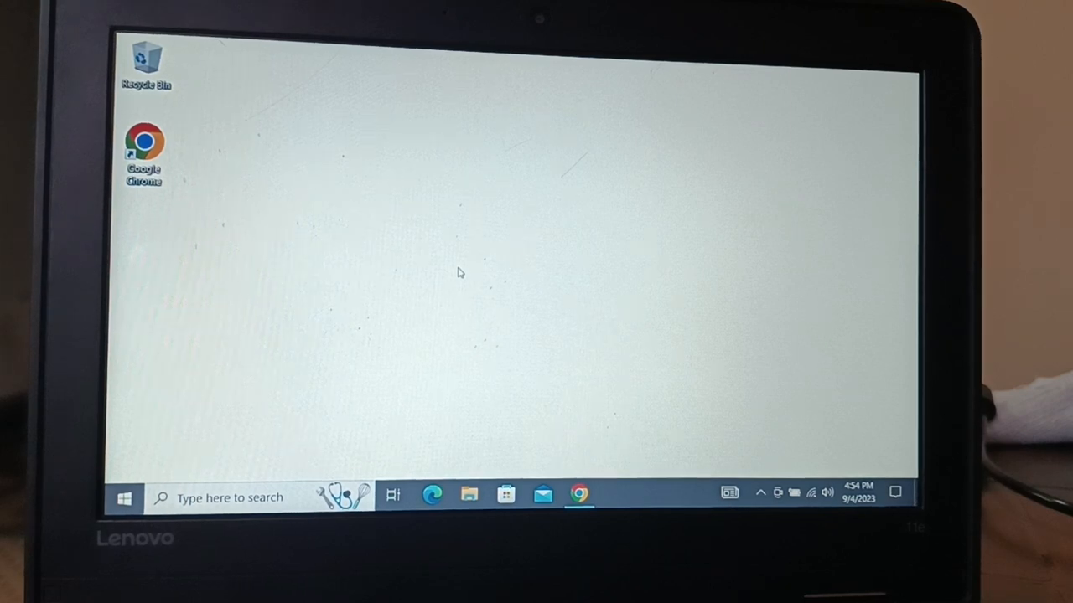
- Start an administrator Command Prompt from the Start menu and begin typing the netsh command
right_click(221, 154)
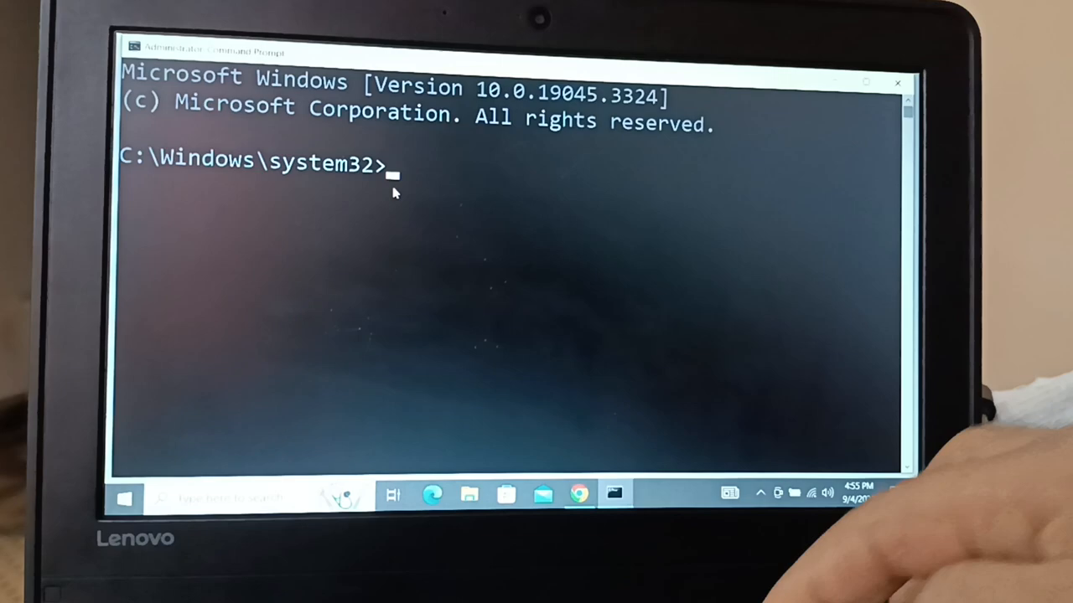
text(intsh)
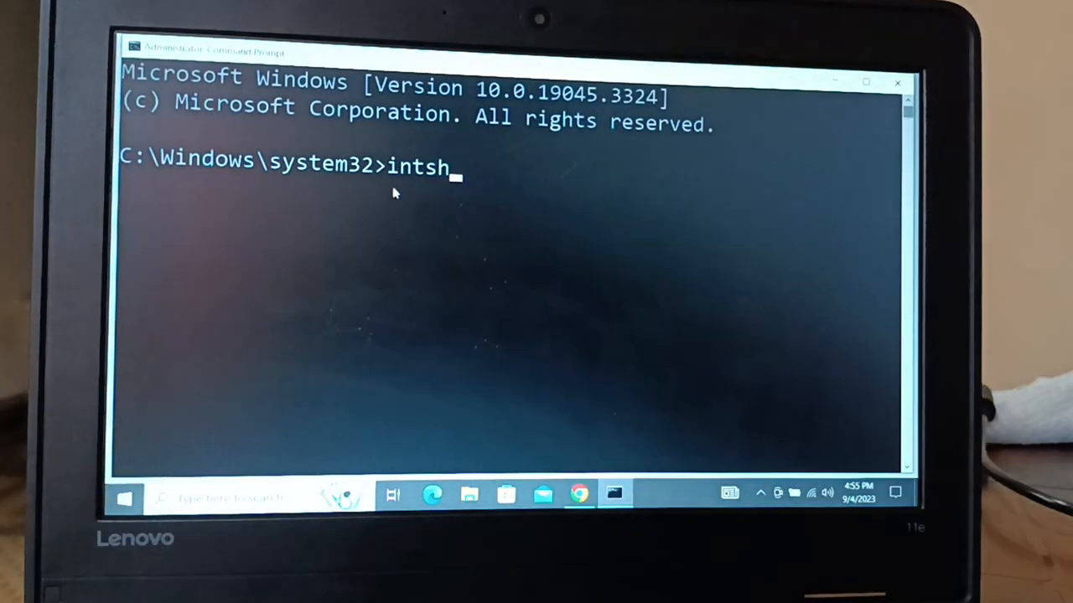